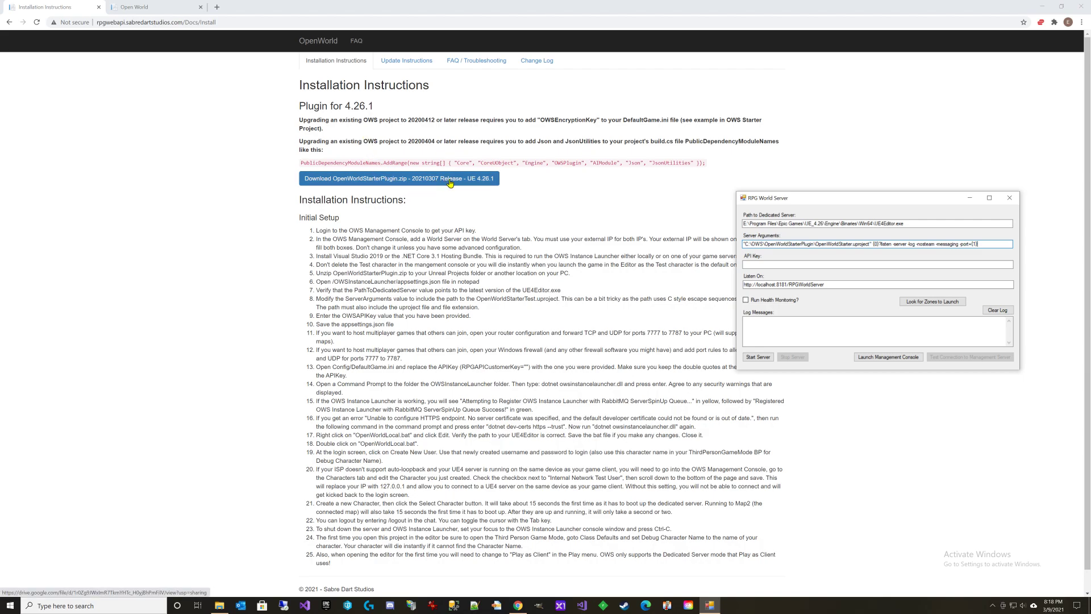
mouse_move(394, 191)
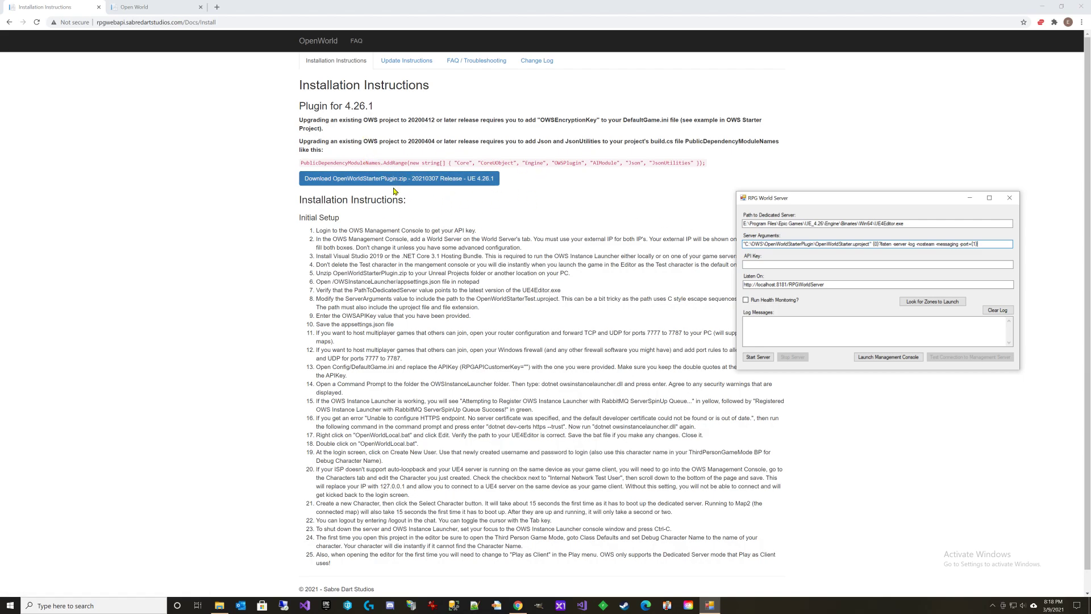
Step: Move the RPG World Server window aside to reveal the plugin 4.26.1 installation instructions
left_click_drag(876, 198, 843, 180)
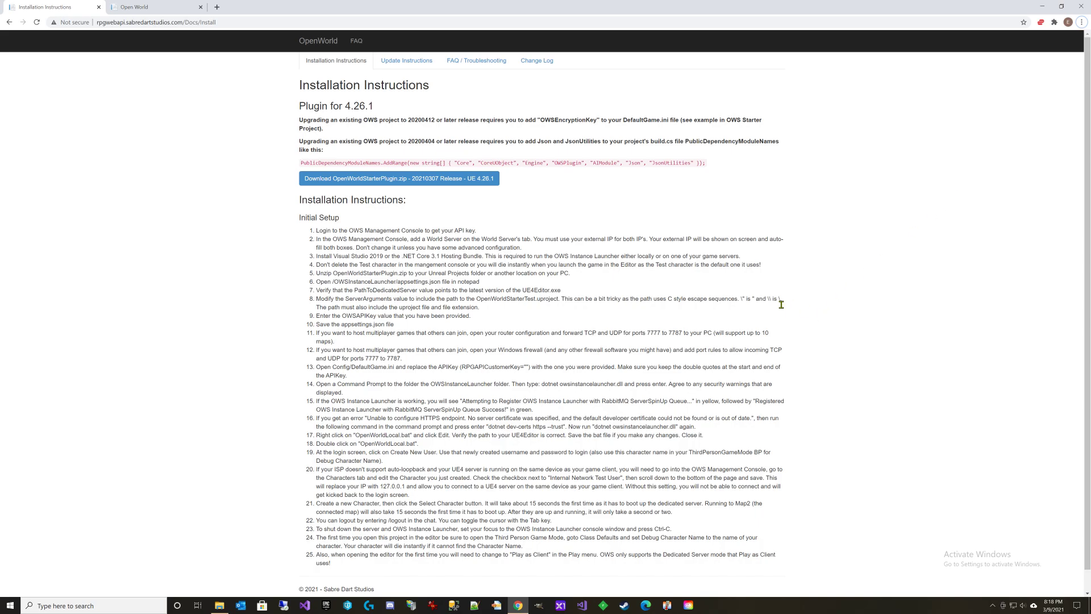
mouse_move(596, 295)
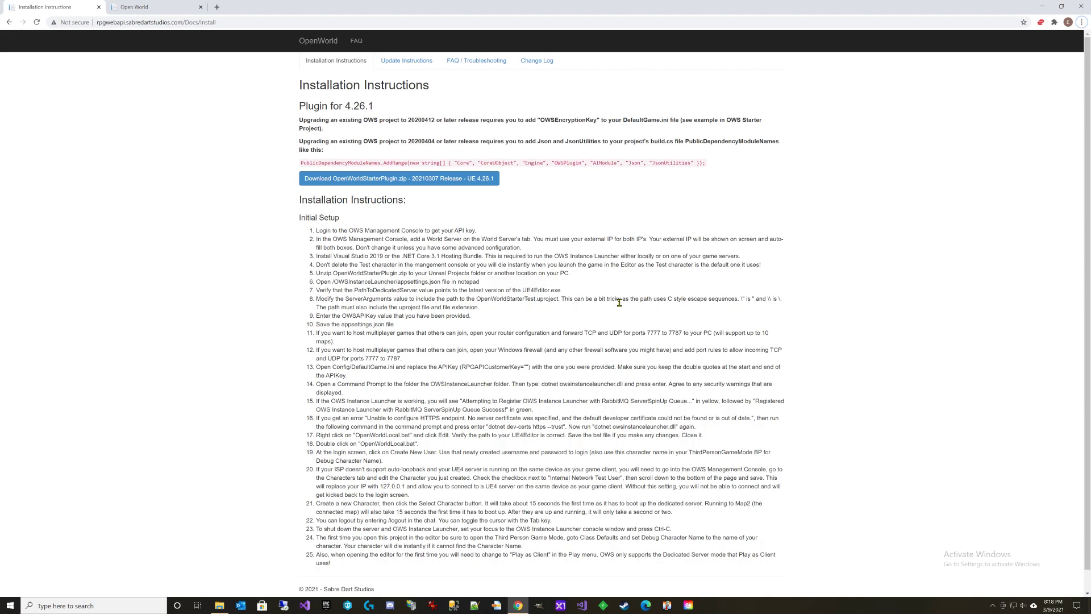
mouse_move(789, 419)
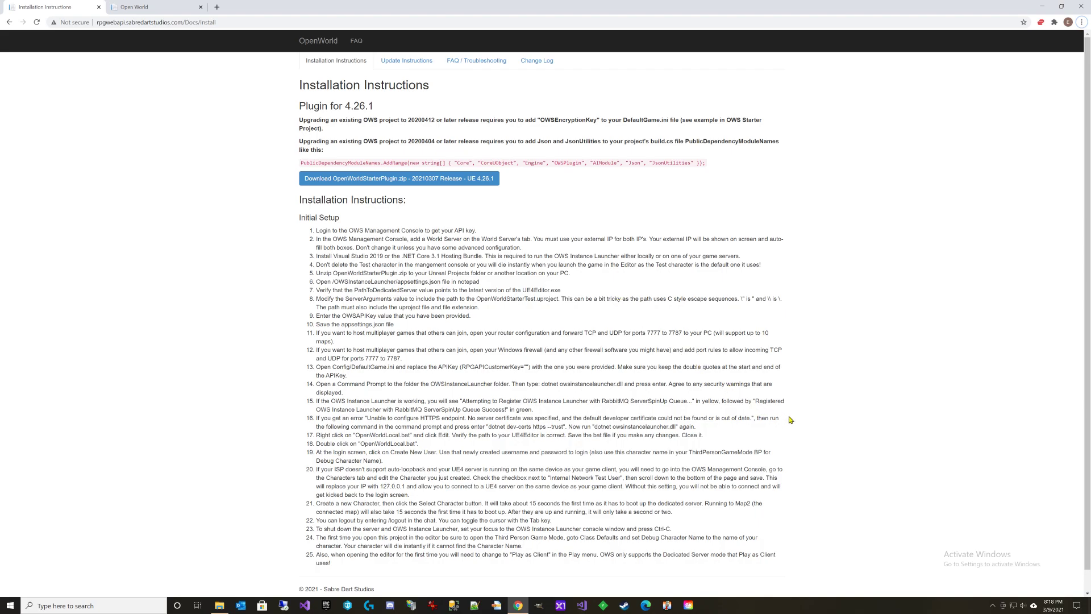
mouse_move(743, 329)
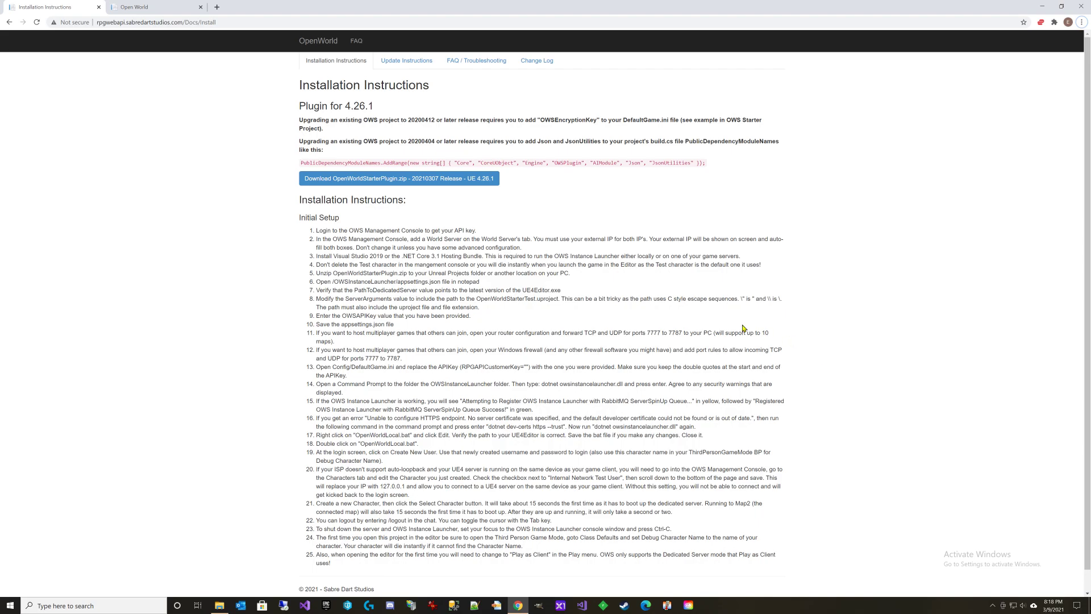
Step: Show L:\OWS2\OpenWorldStarterPlugin in File Explorer and switch to the console home page with the API key
left_click(219, 605)
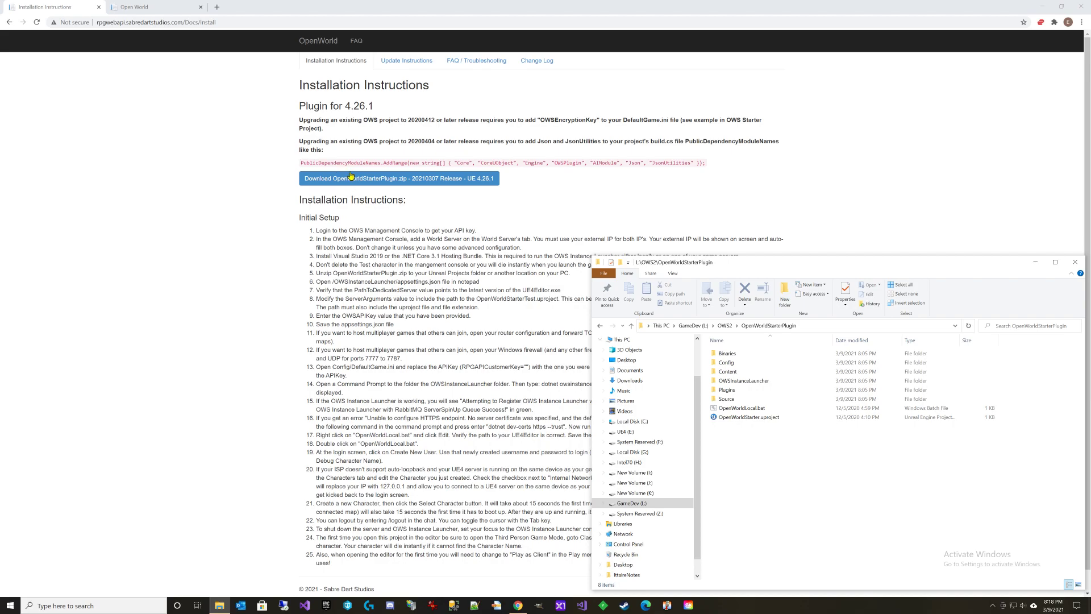
left_click(748, 416)
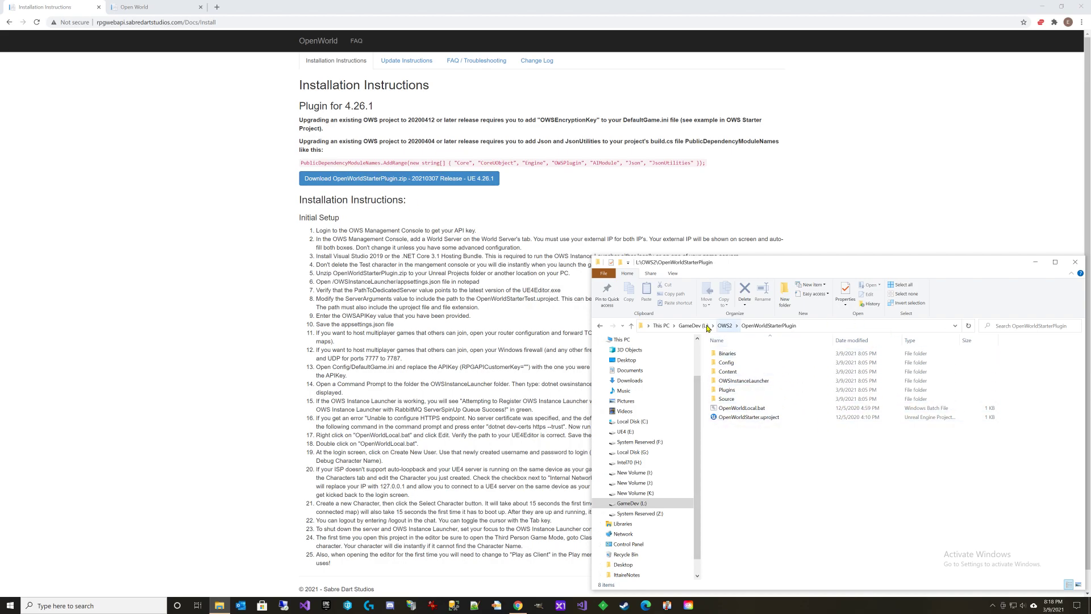
mouse_move(794, 341)
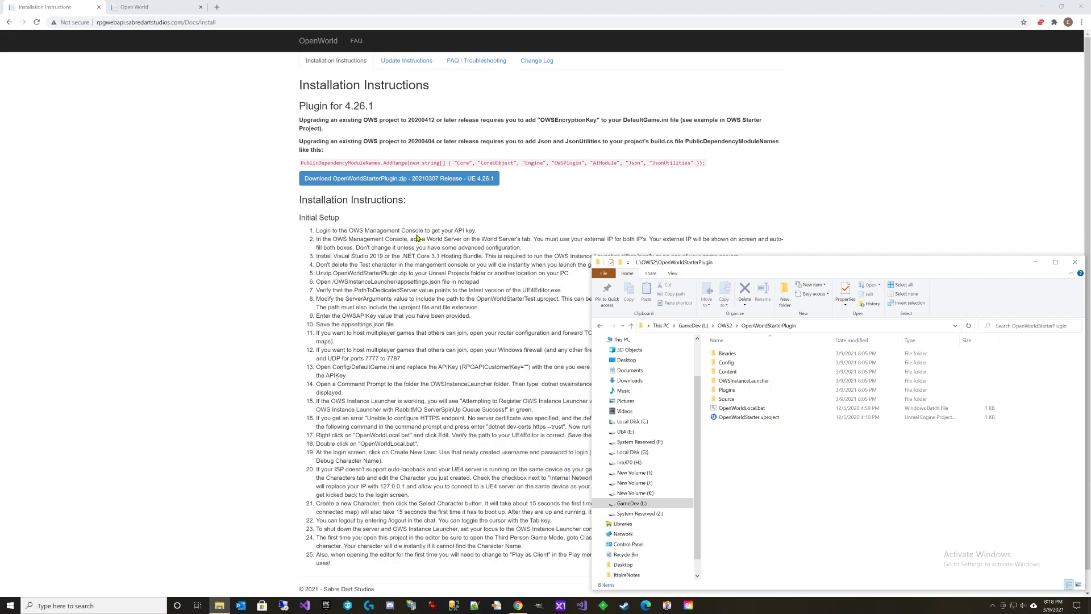
left_click(139, 7)
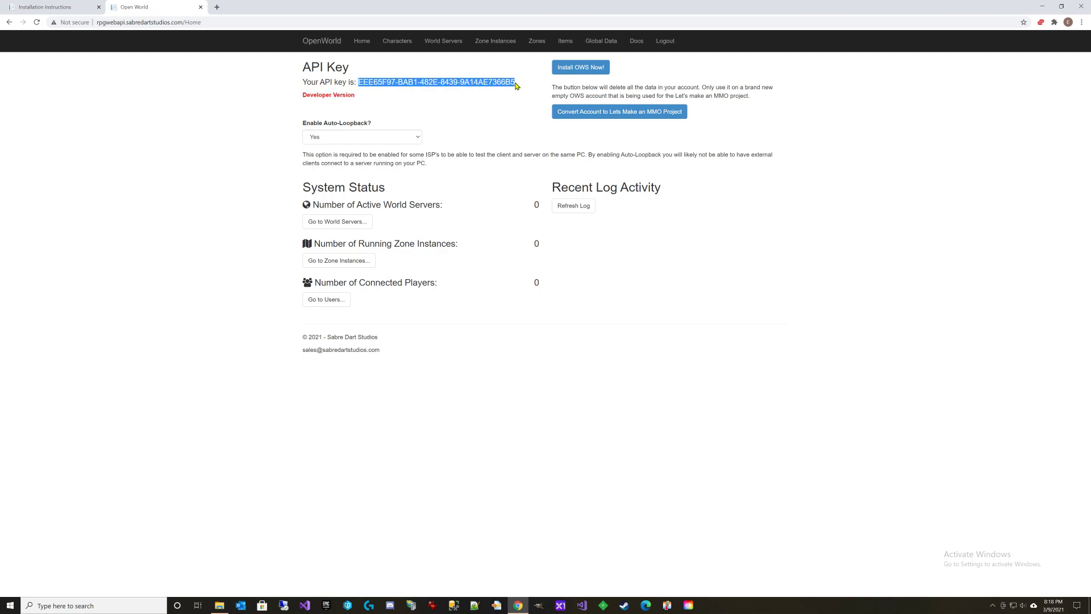
mouse_move(577, 309)
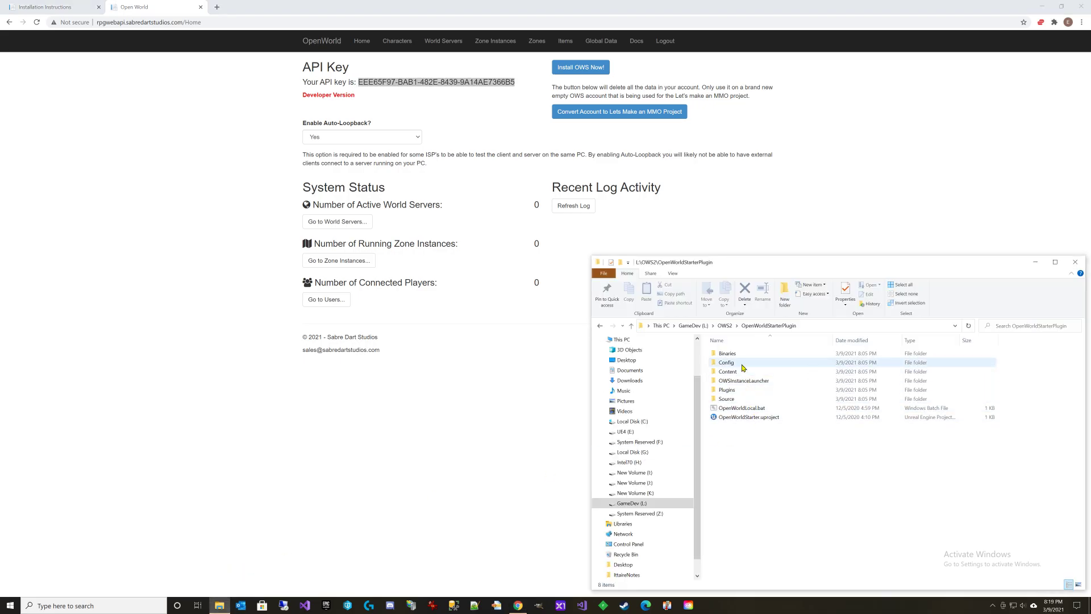
Step: Open the plugin's Config folder containing DefaultGame.ini in File Explorer
double_click(736, 380)
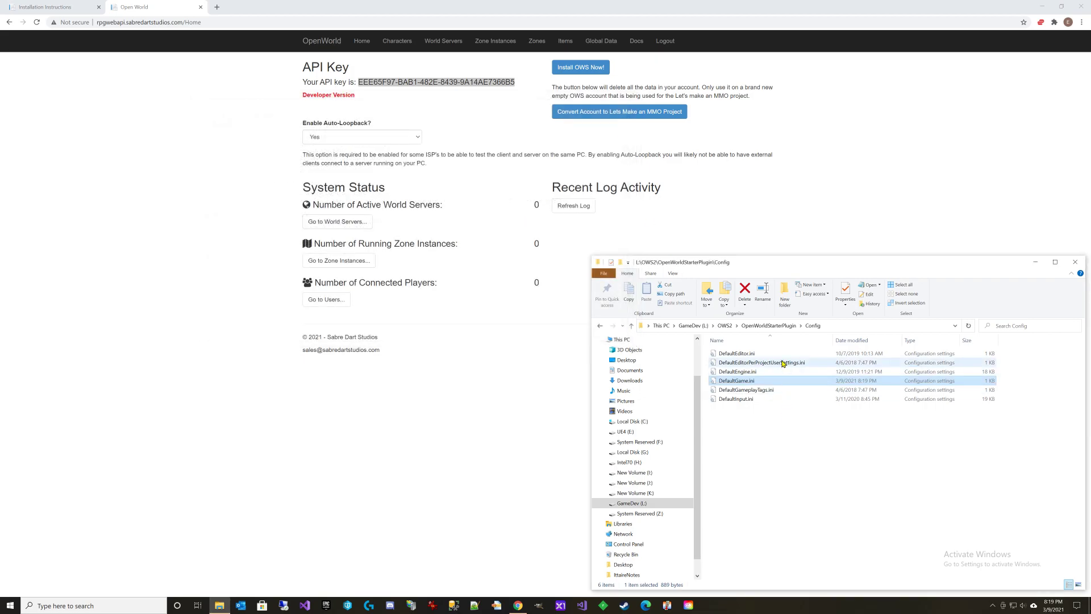
Step: Open OWSInstanceLauncher's appsettings.json in Notepad and paste the API key into OWSAPIKey
left_click(641, 326)
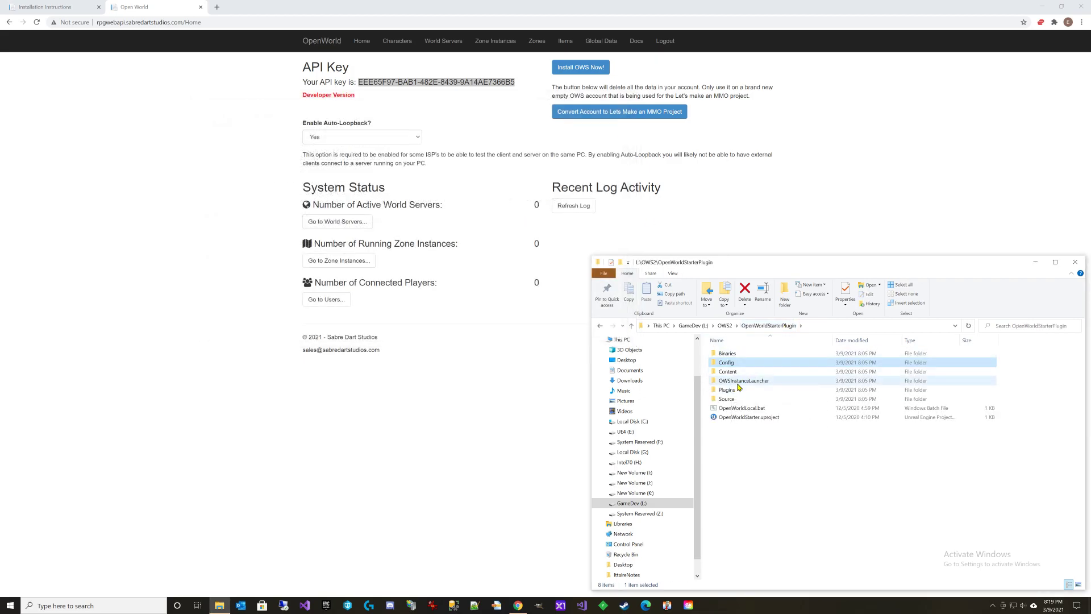
mouse_move(735, 387)
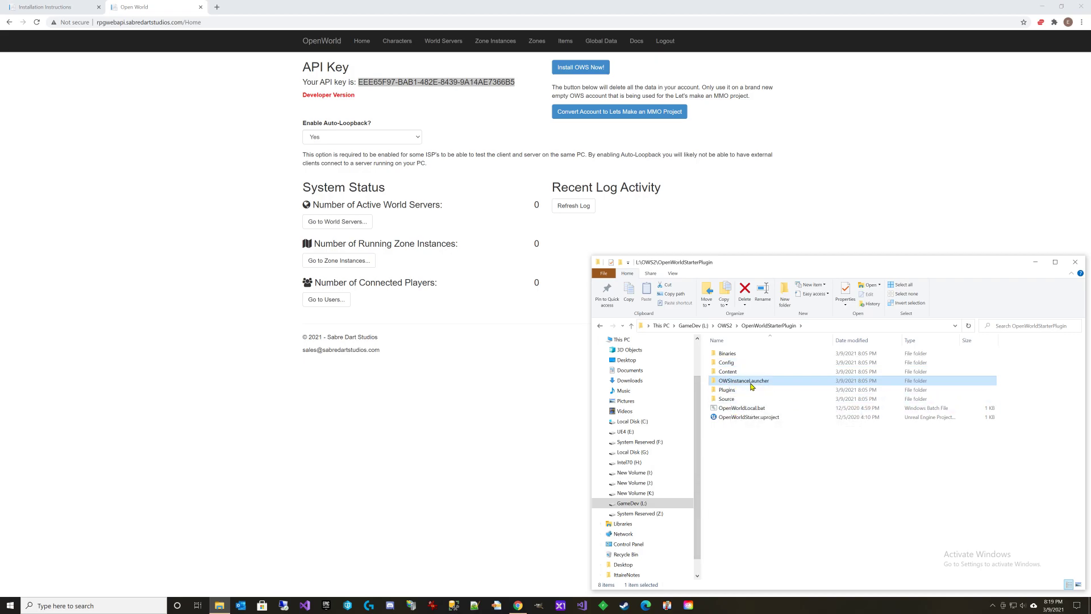
double_click(741, 380)
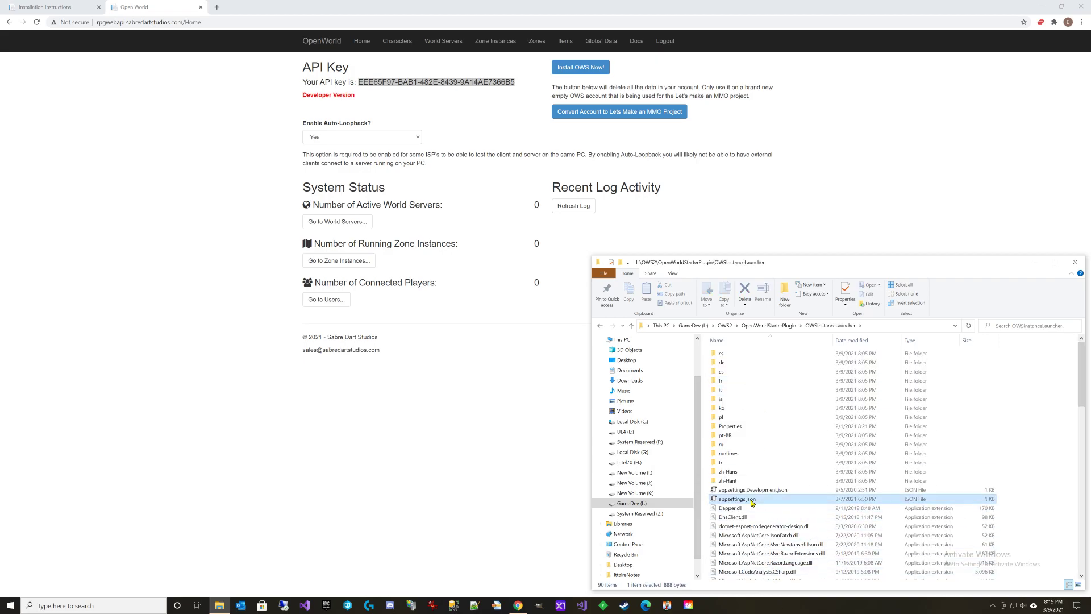
right_click(737, 498)
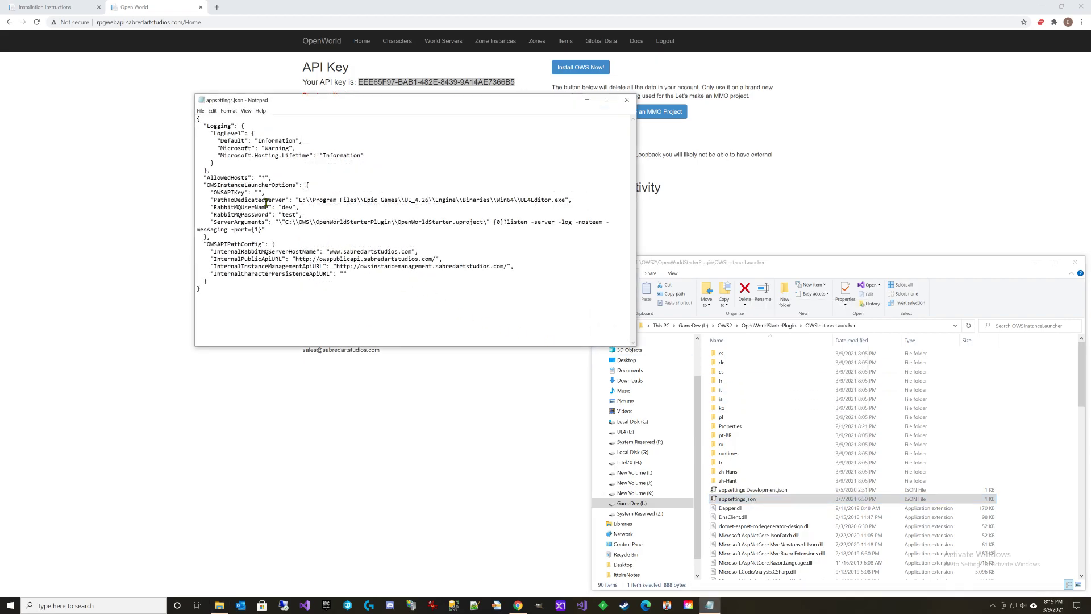
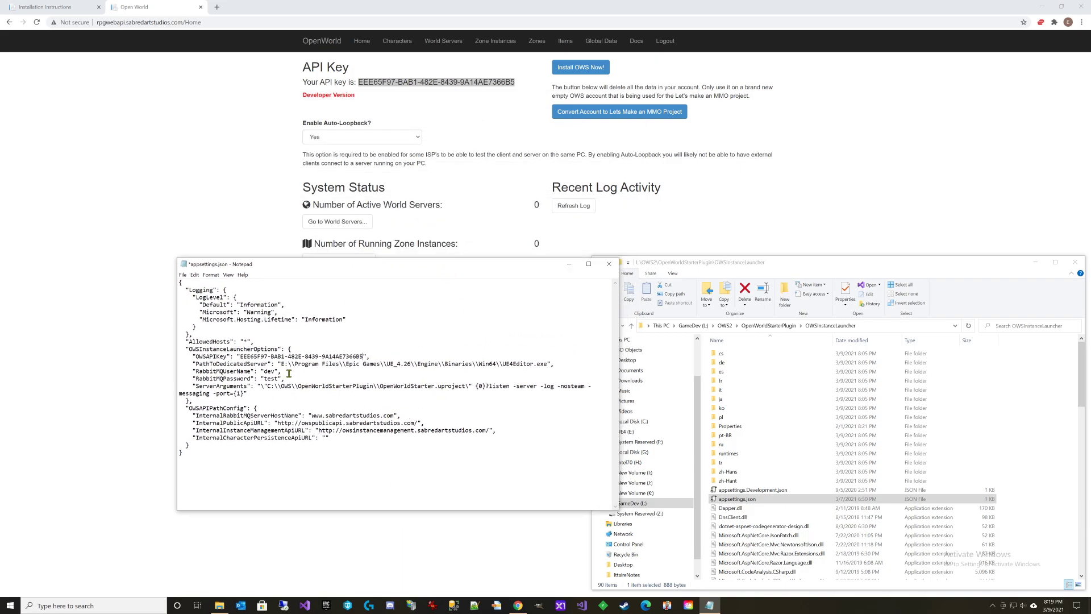
Step: Point the ServerArguments project path to L:\OWS2\OpenWorldStarterPlugin and save appsettings.json
left_click_drag(273, 363, 543, 363)
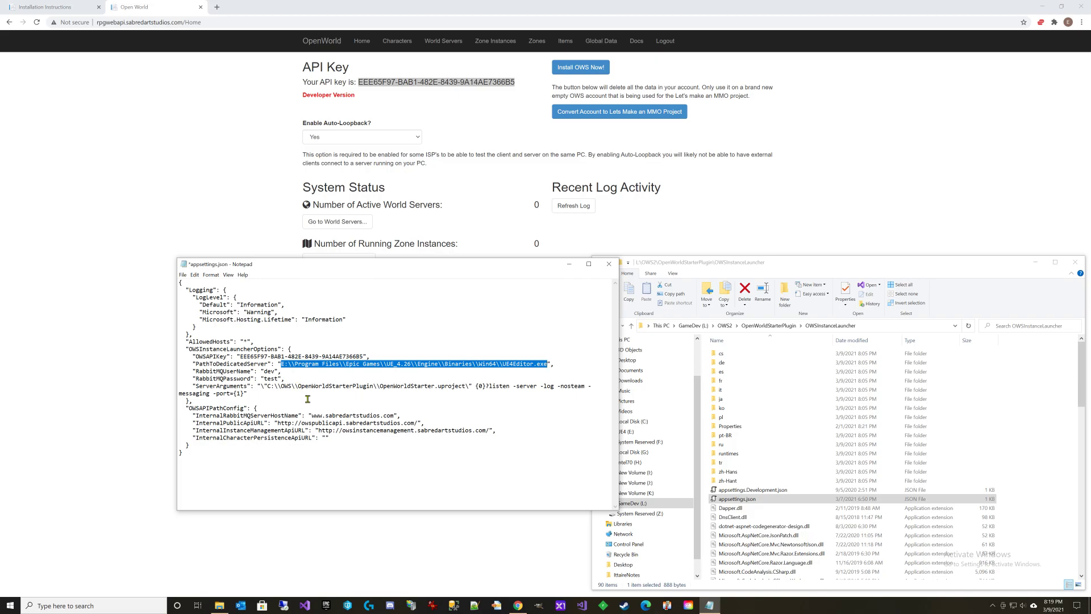
mouse_move(406, 369)
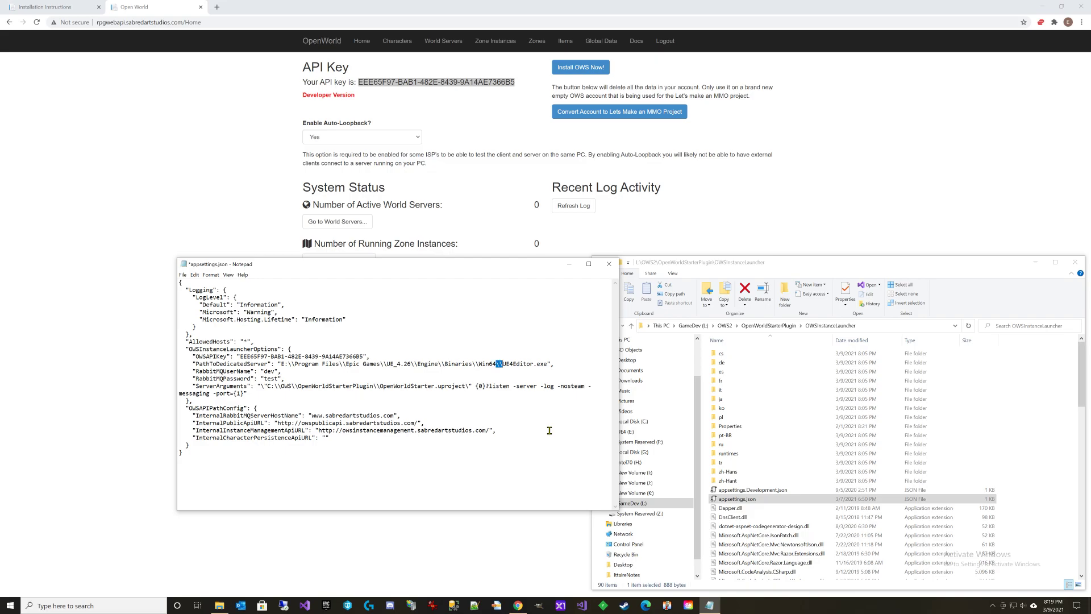
mouse_move(506, 378)
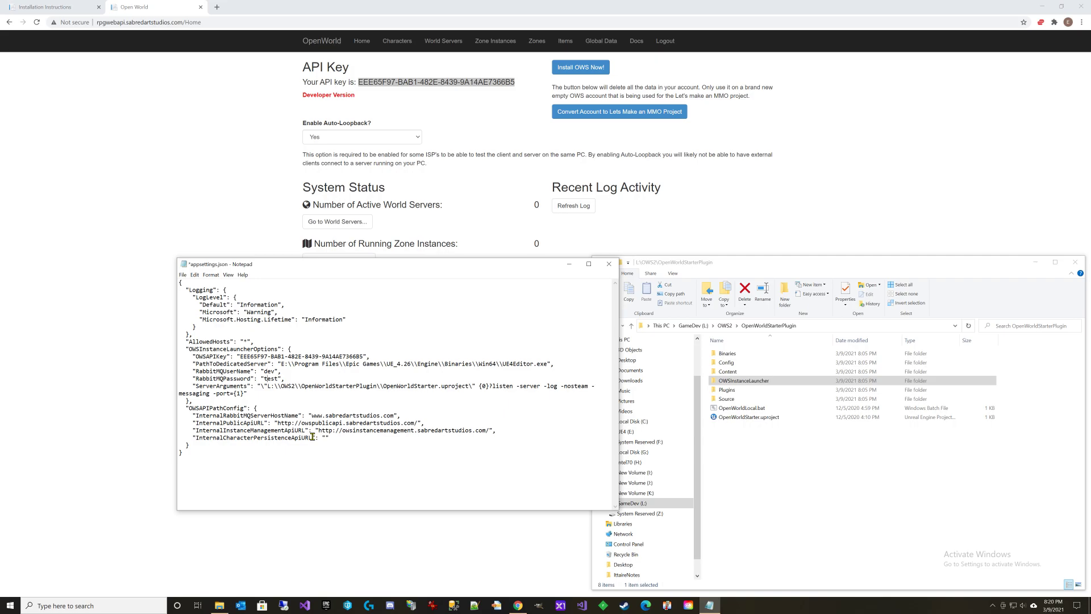
key("ctrl+s")
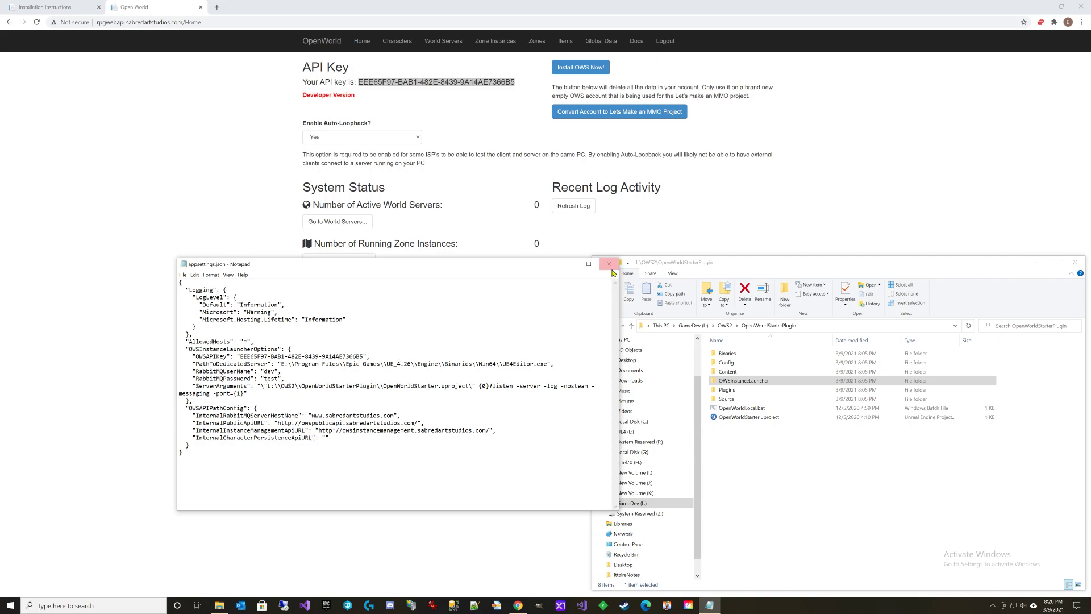
Step: Close appsettings.json and navigate Command Prompt into L:\OWS2\OpenWorldStarterPlugin\OWSInstanceLauncher
left_click(610, 264)
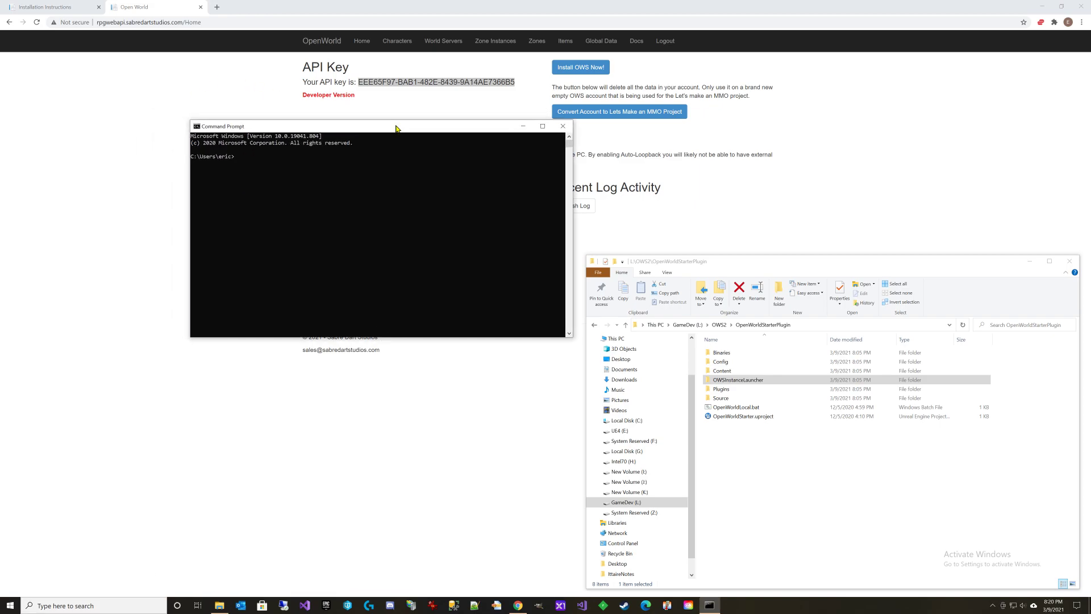
left_click_drag(396, 126, 381, 155)
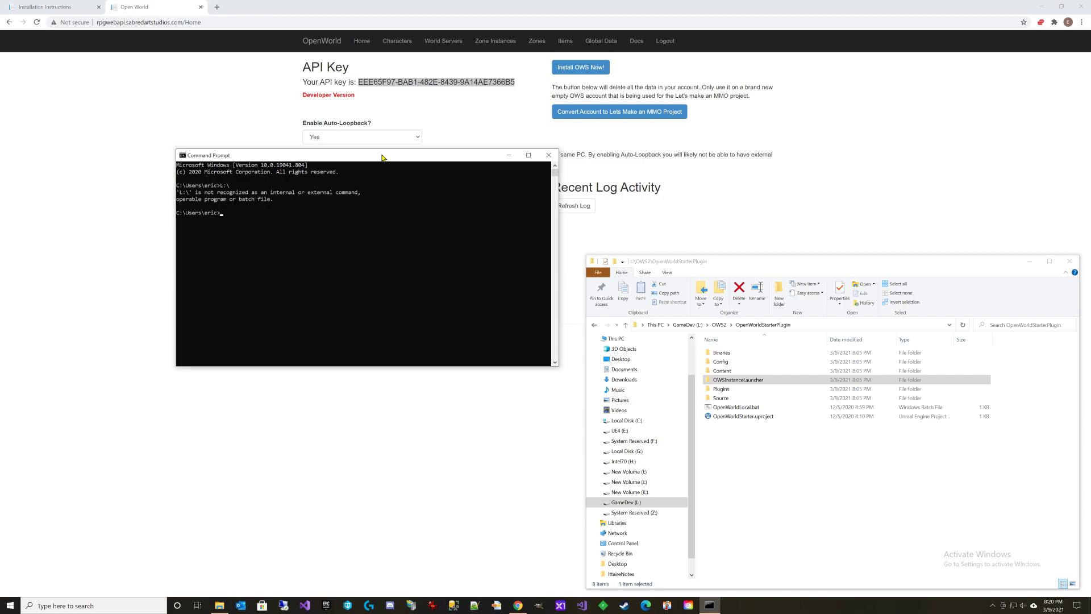
type("l:")
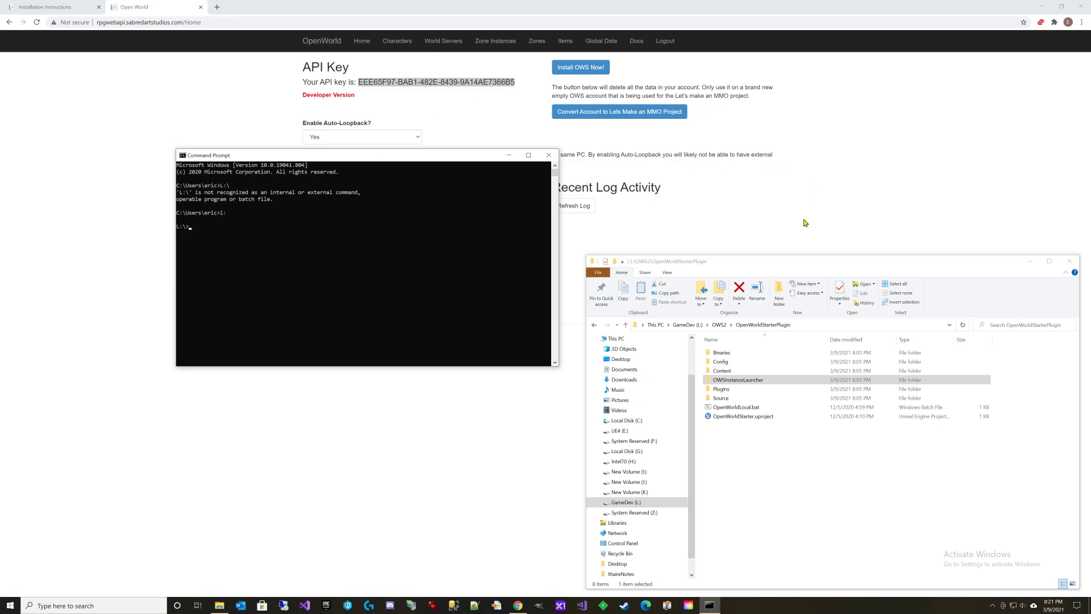
type("c")
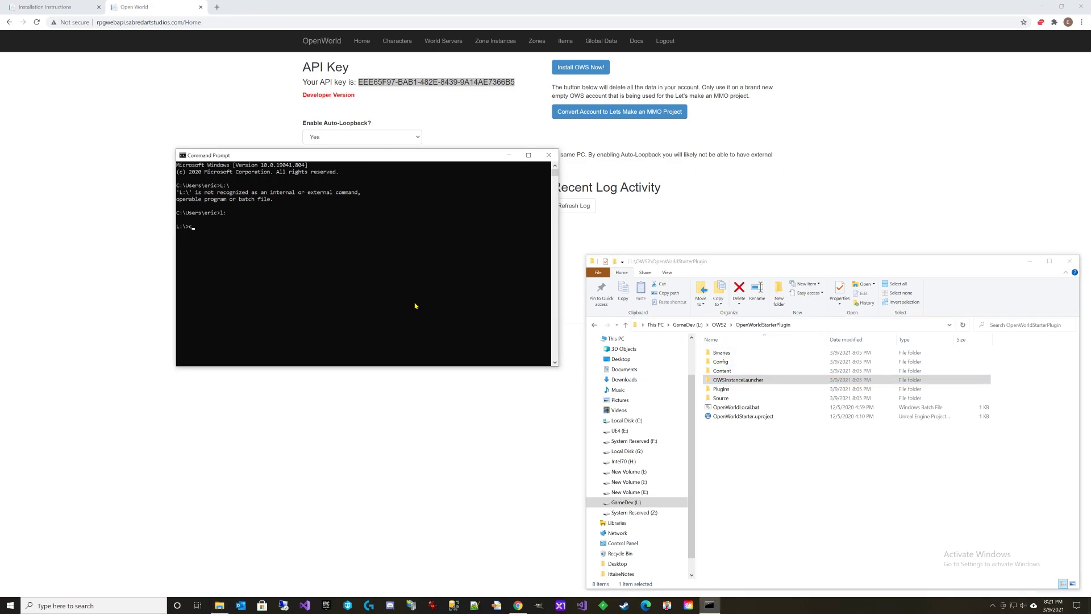
type("cd L:\\OWS2\\OpenWorldStarterPlugin")
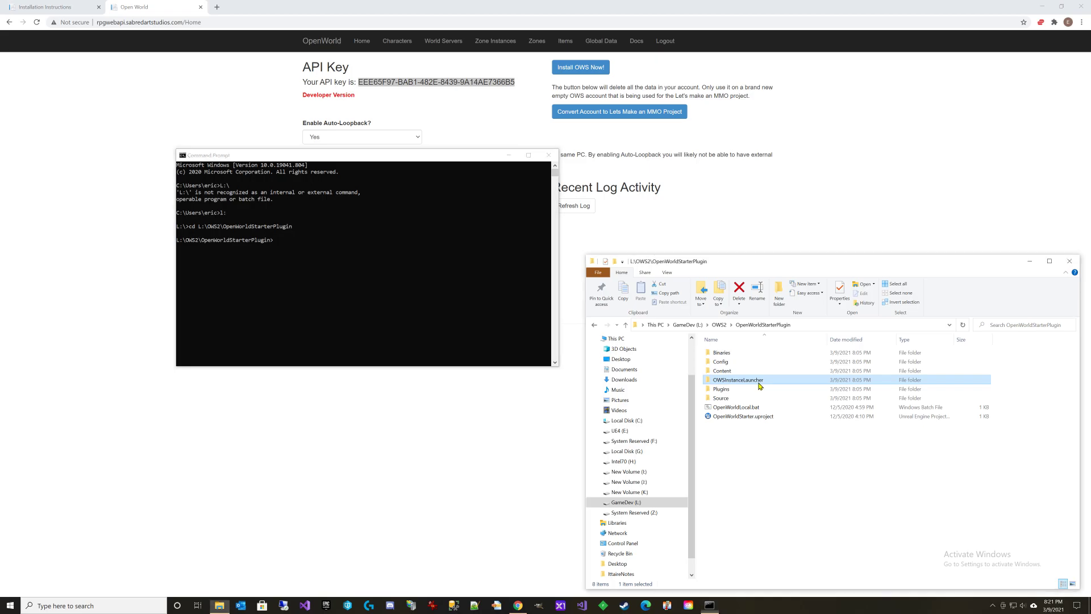
double_click(737, 380)
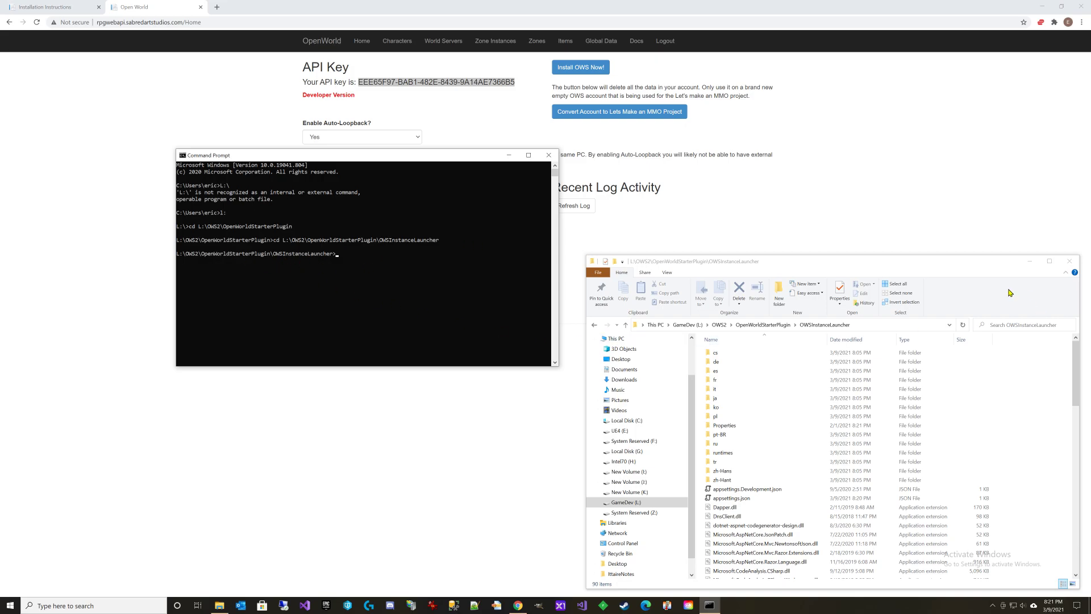
Step: Run 'dotnet owsinstancelauncher.dll' to start the instance launcher
type("dotnet")
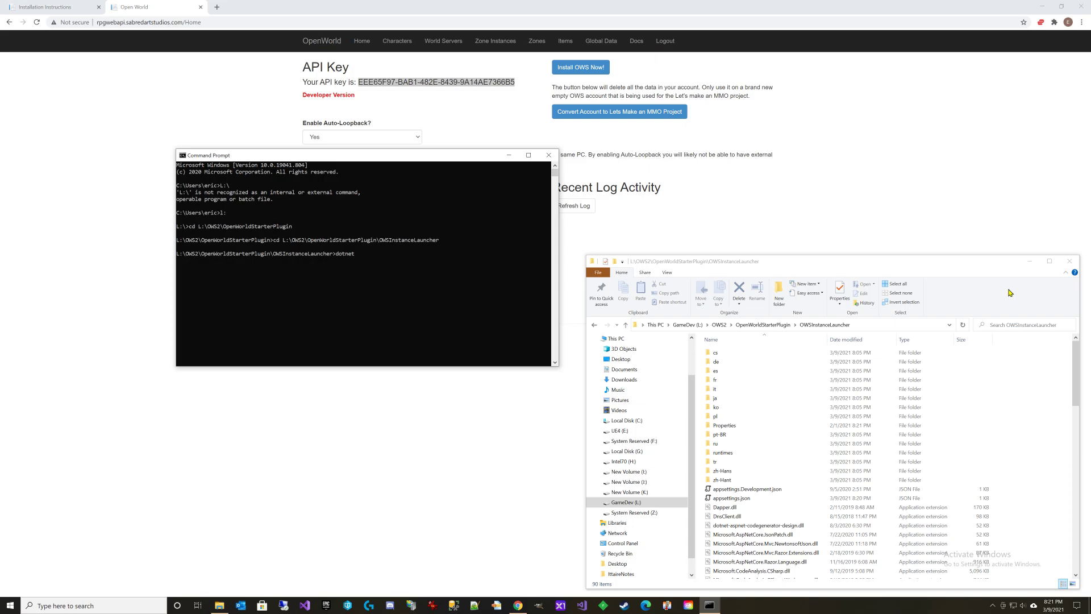
type("owsinstancelauncher")
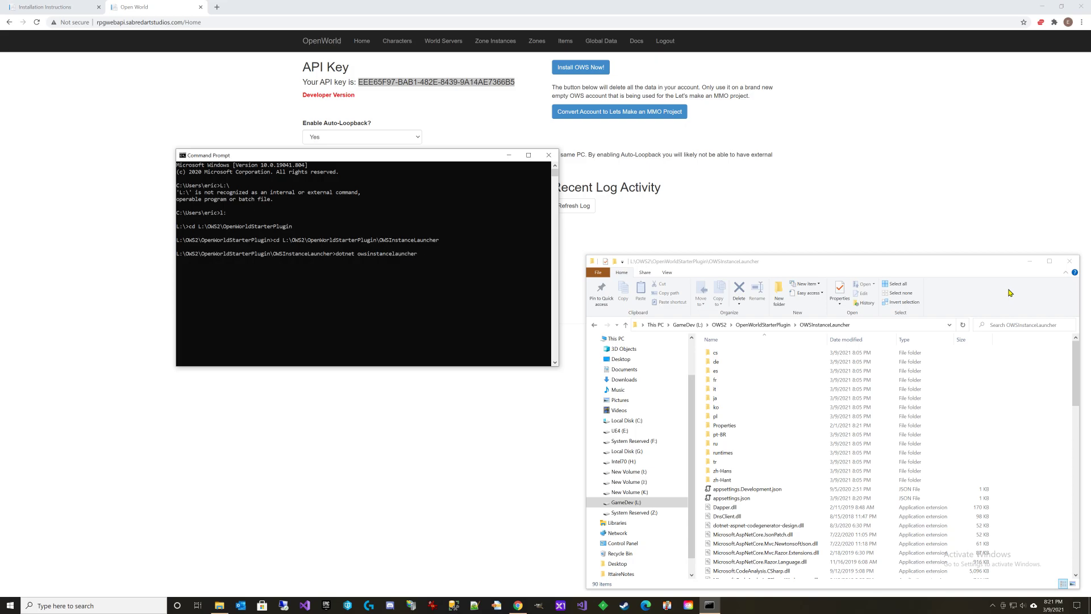
type(".dll")
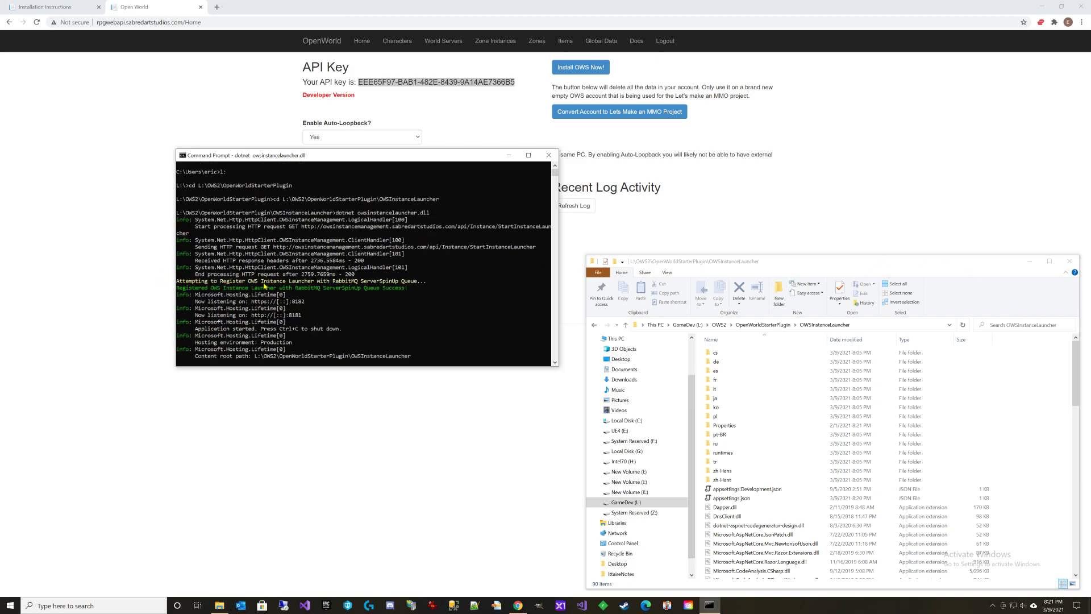
mouse_move(418, 286)
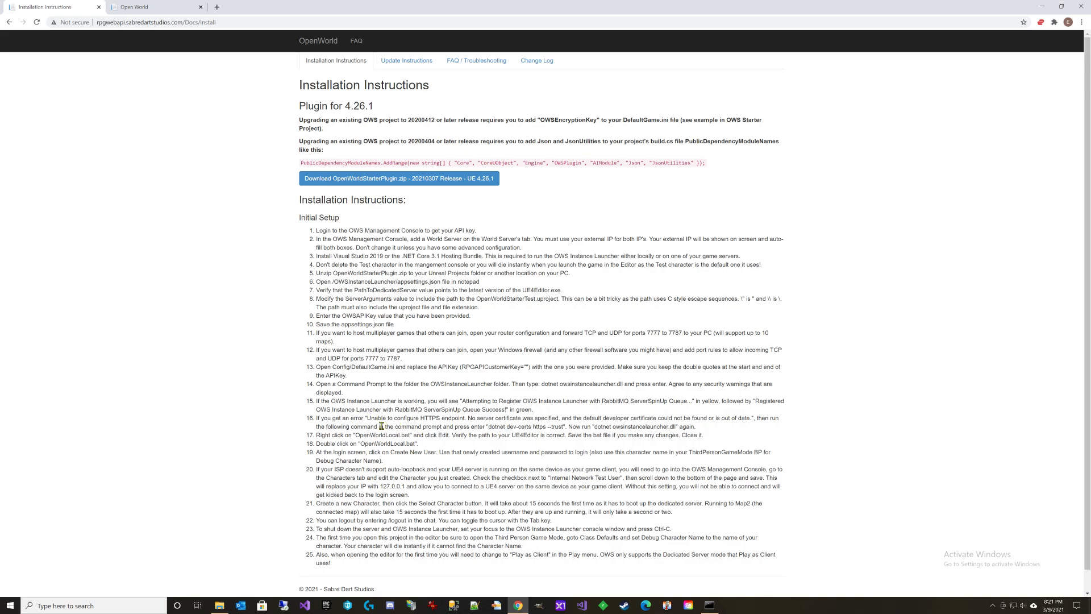
left_click_drag(369, 417, 459, 418)
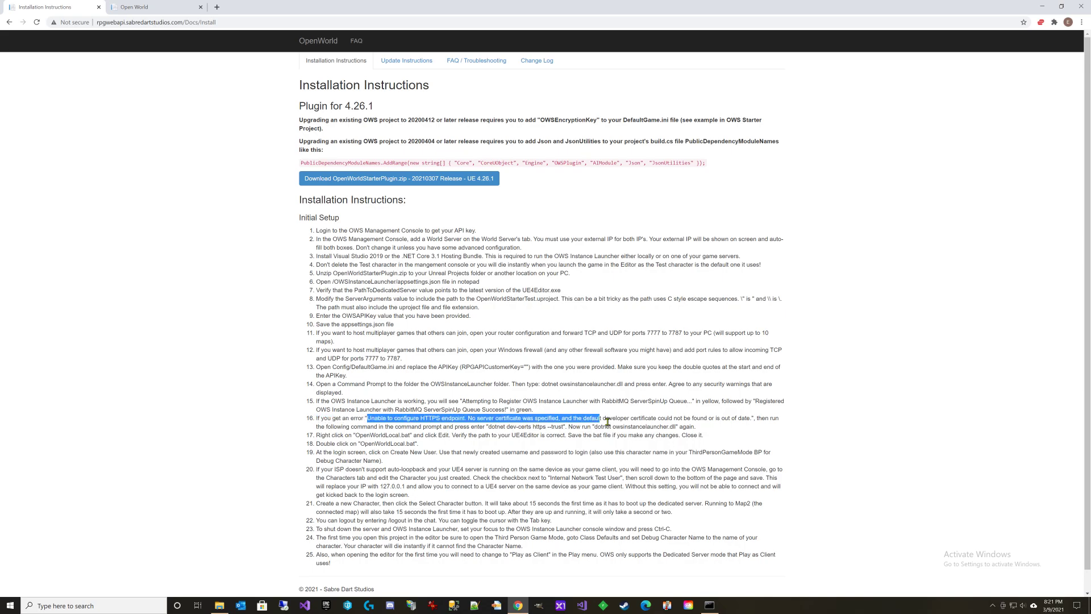
left_click_drag(605, 420, 689, 419)
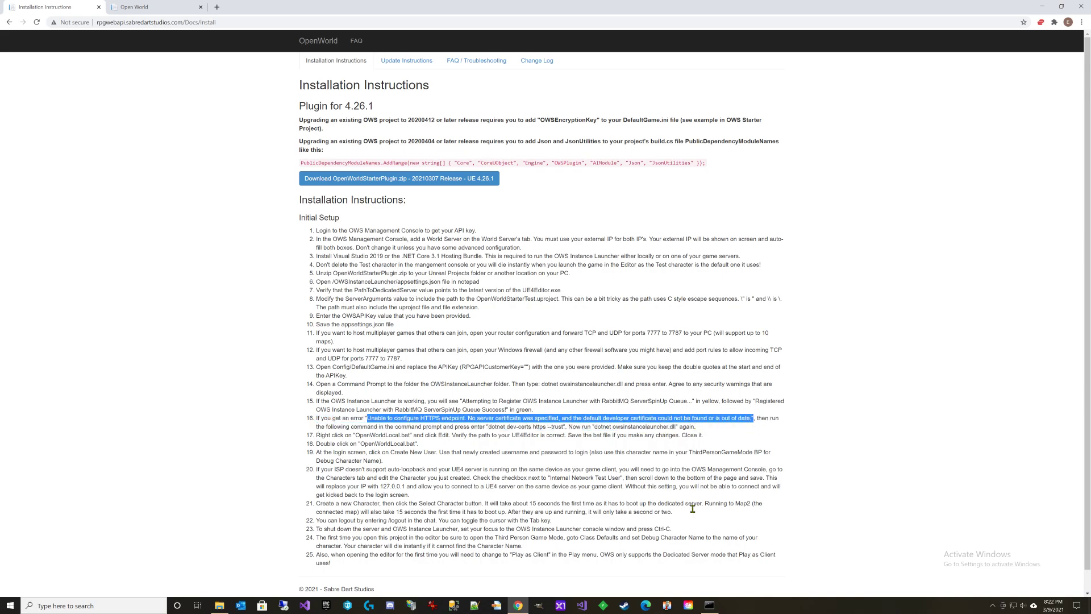
left_click(602, 431)
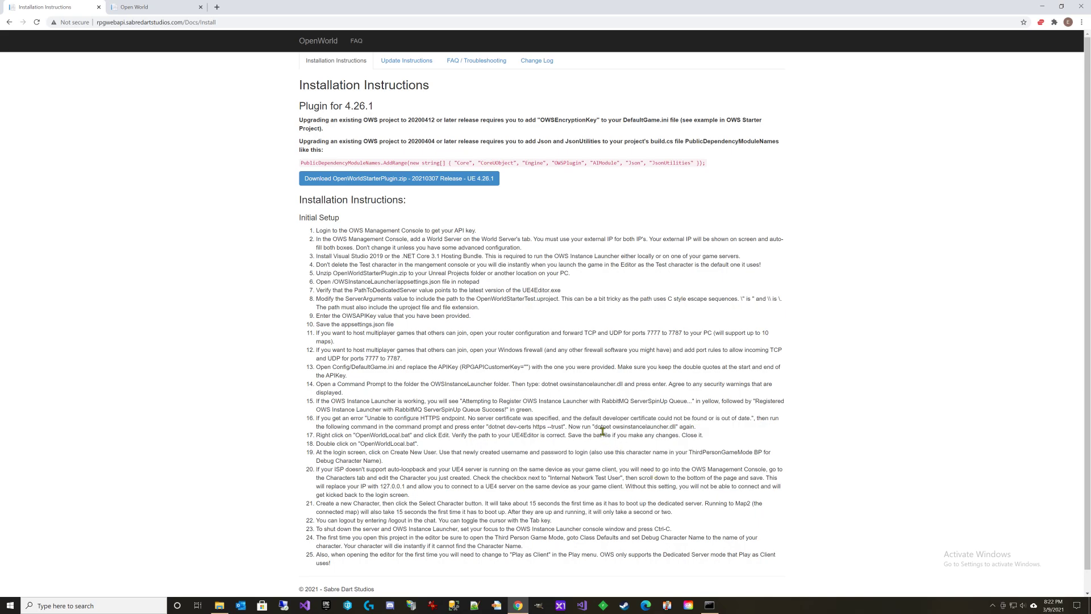
double_click(601, 426)
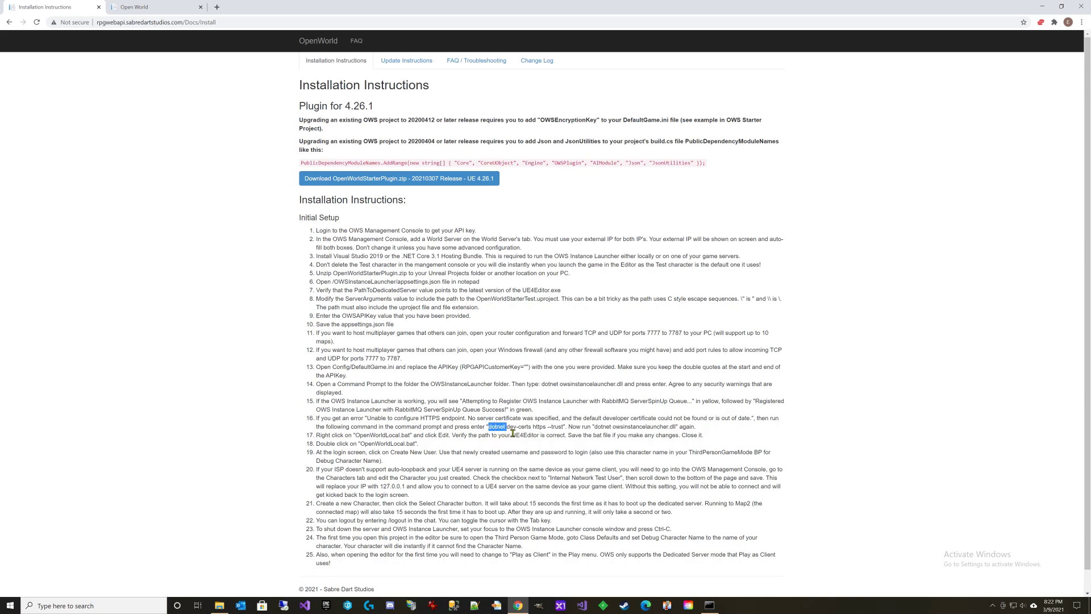
mouse_move(535, 431)
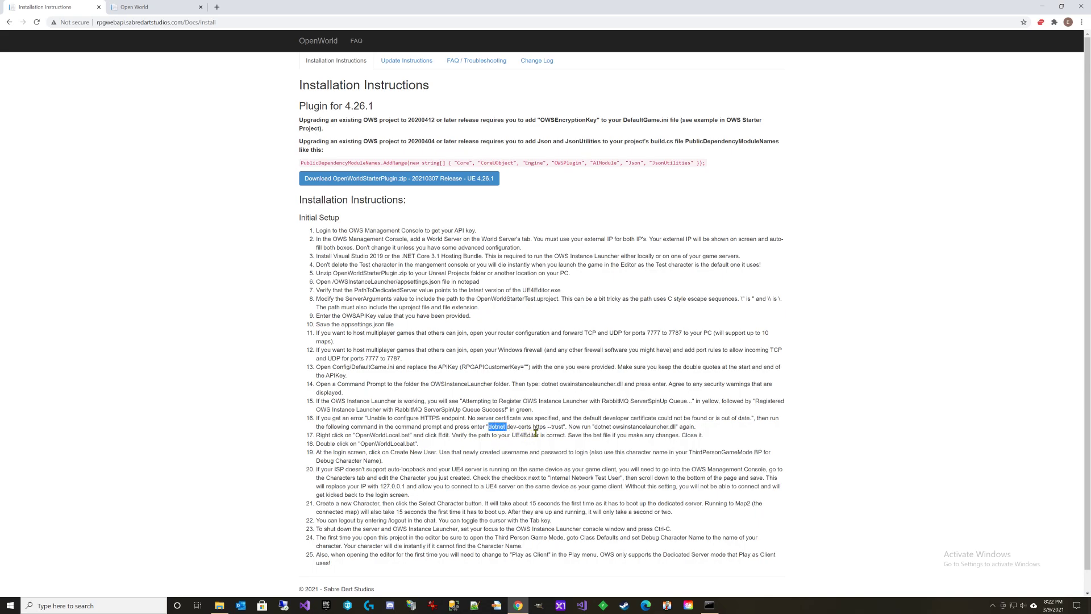
mouse_move(537, 432)
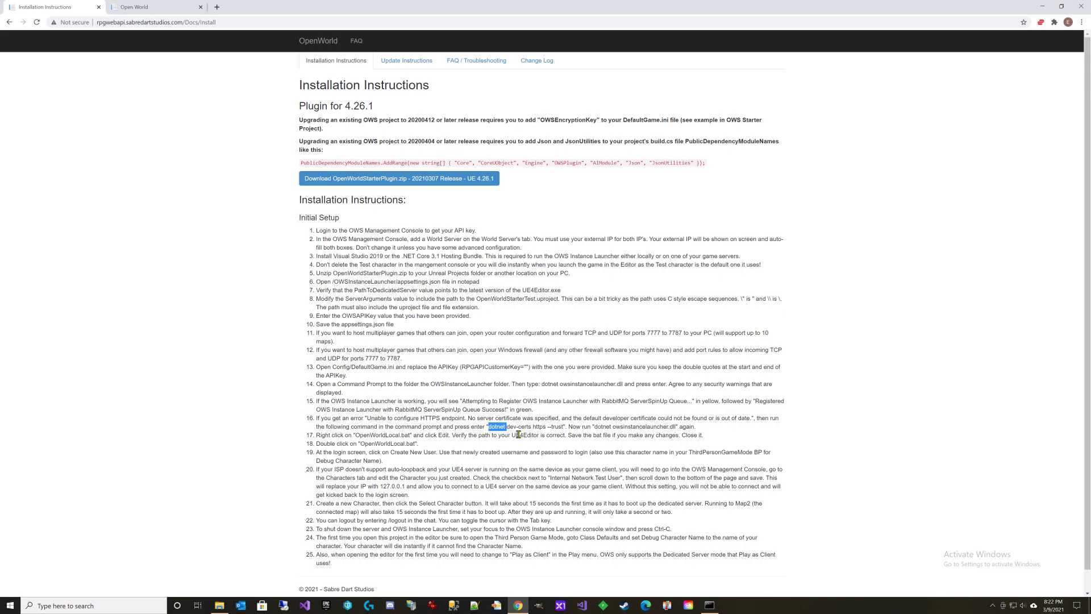
double_click(341, 255)
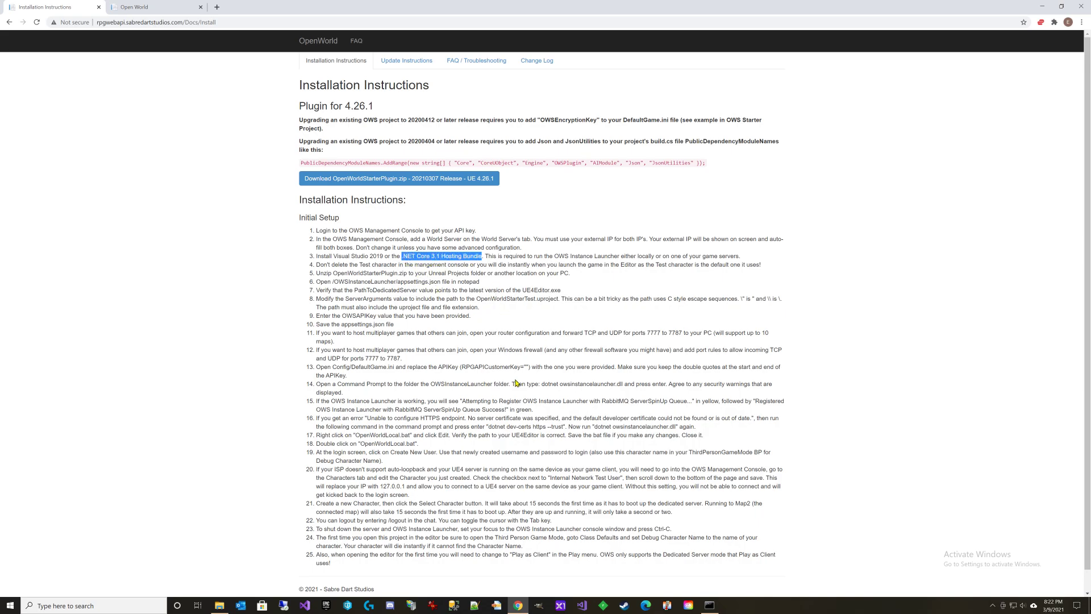
mouse_move(468, 497)
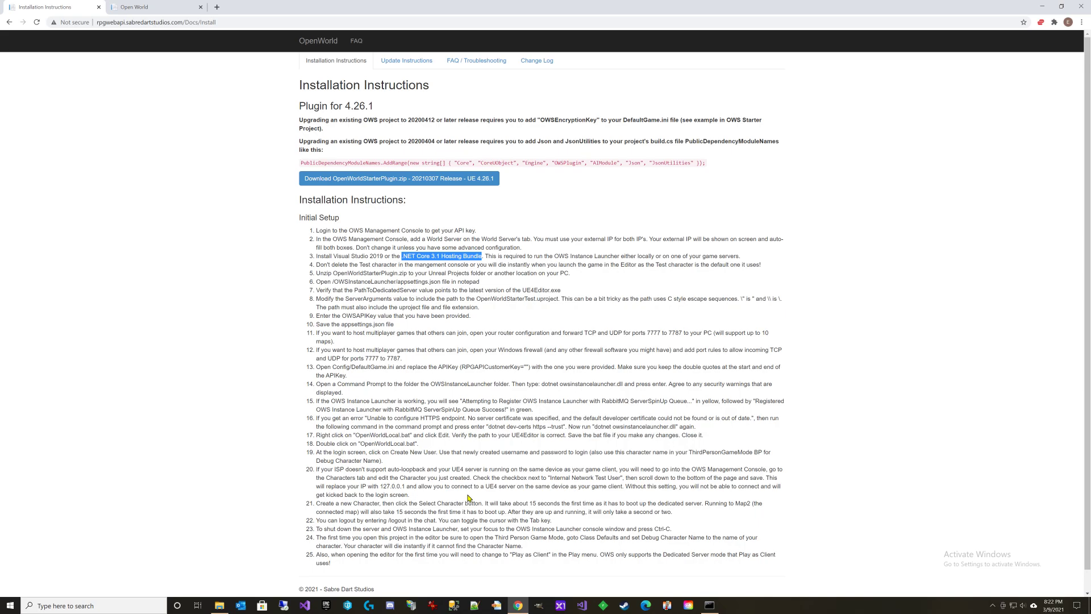
mouse_move(311, 286)
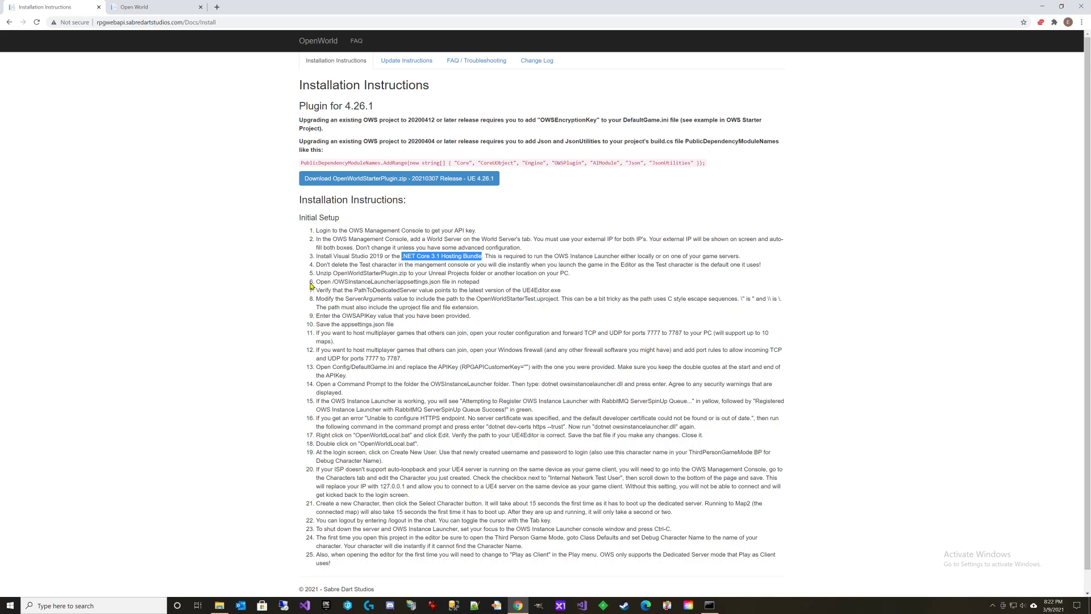
mouse_move(456, 591)
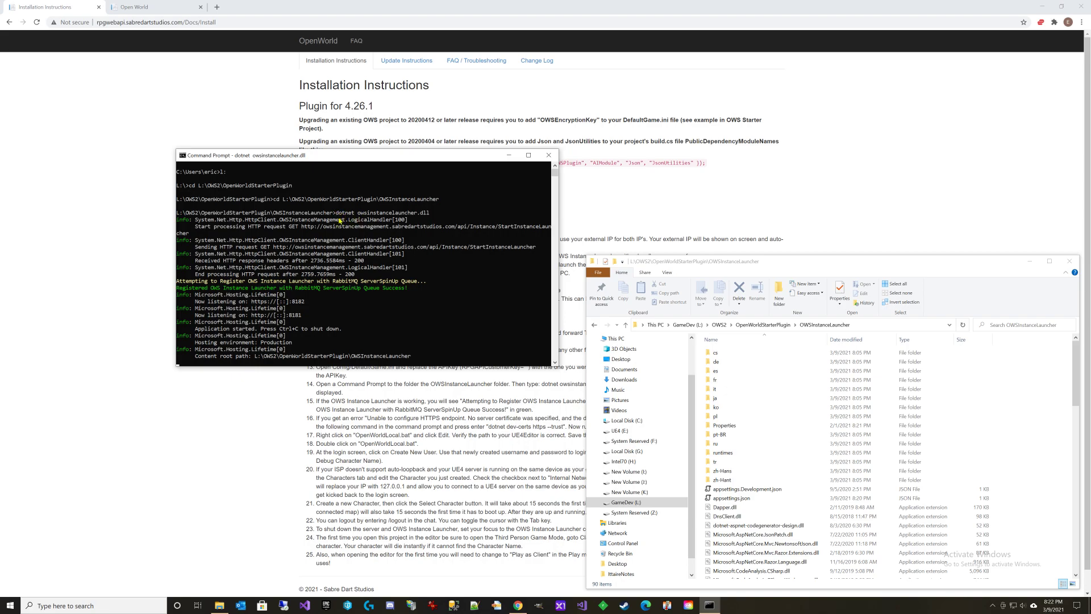
mouse_move(409, 270)
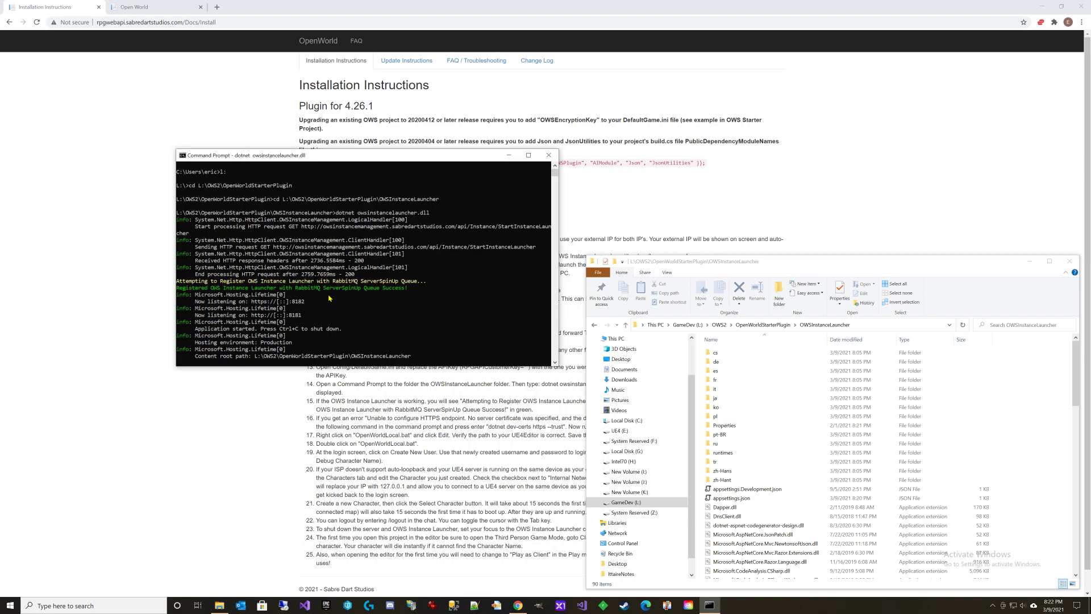
mouse_move(393, 297)
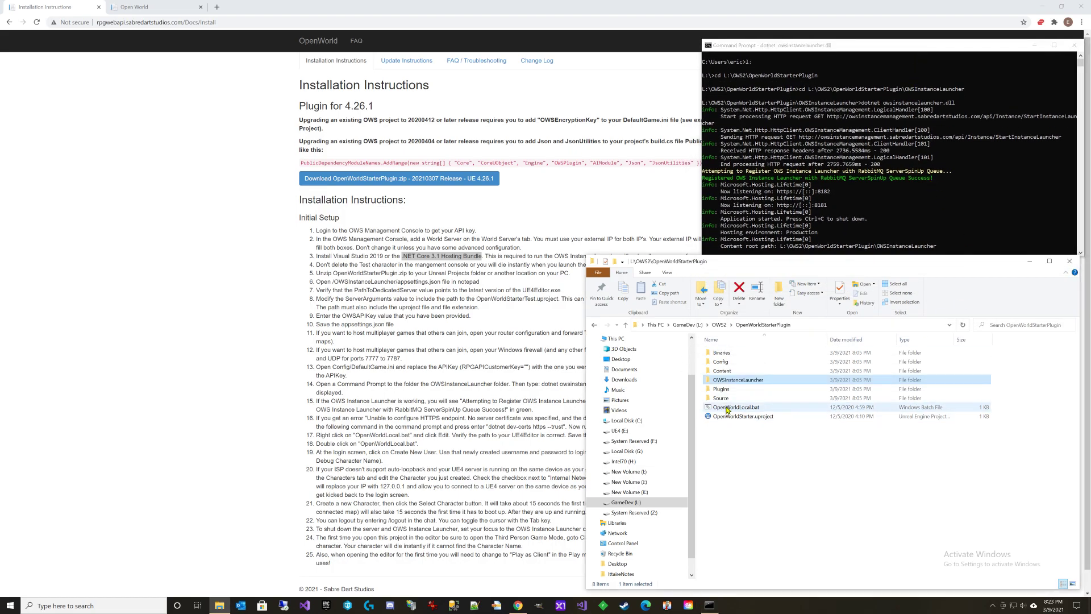
Step: Edit OpenWorldLocal.bat in Notepad, confirm the UE_4.26 UE4Editor.exe path, then close it
right_click(736, 406)
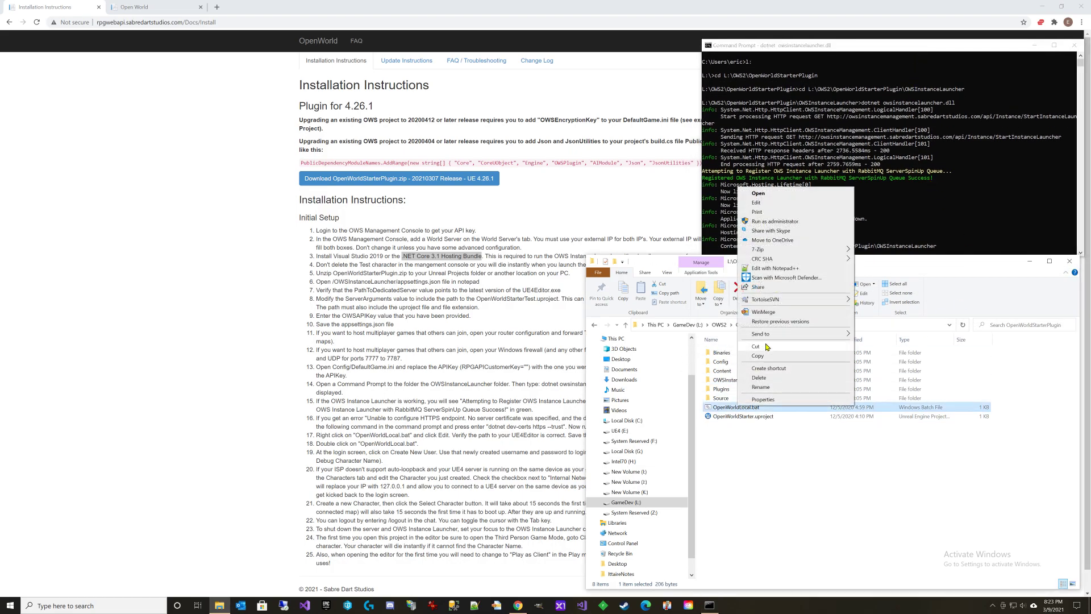
left_click(756, 202)
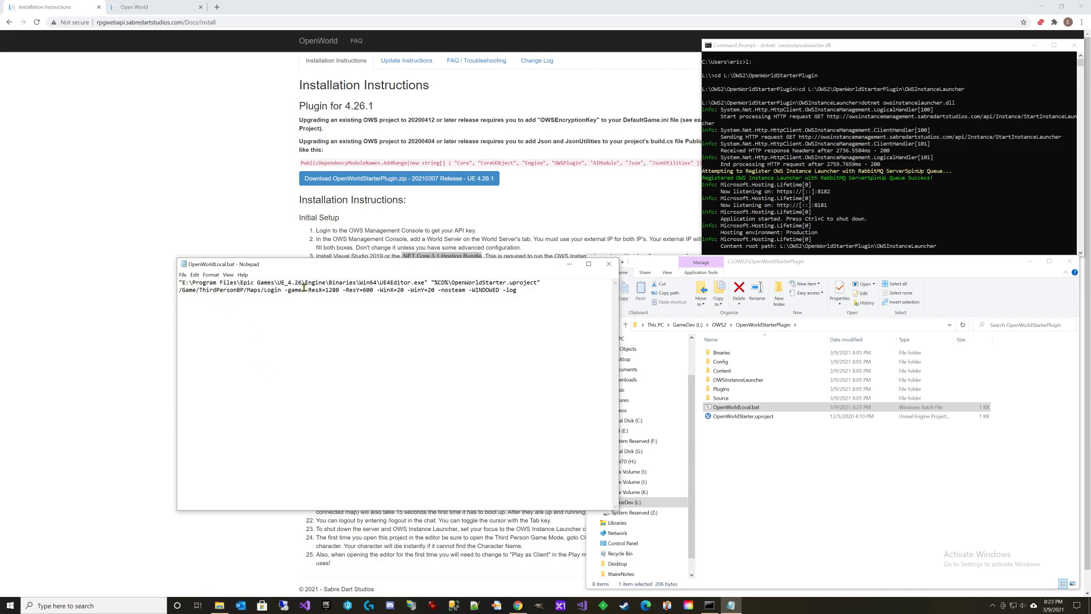
mouse_move(388, 353)
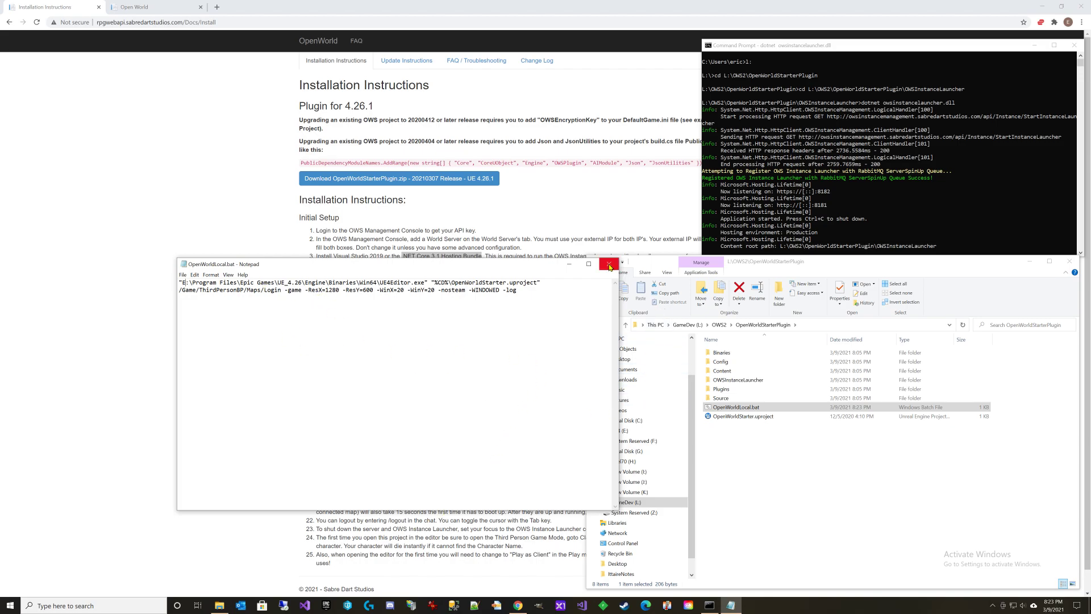
right_click(736, 406)
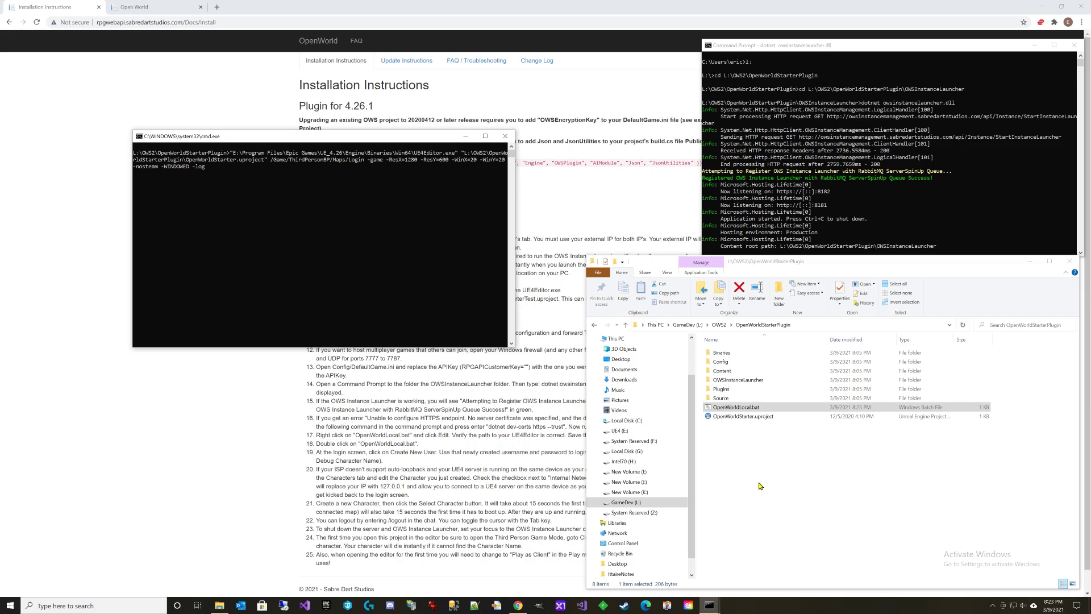
mouse_move(762, 486)
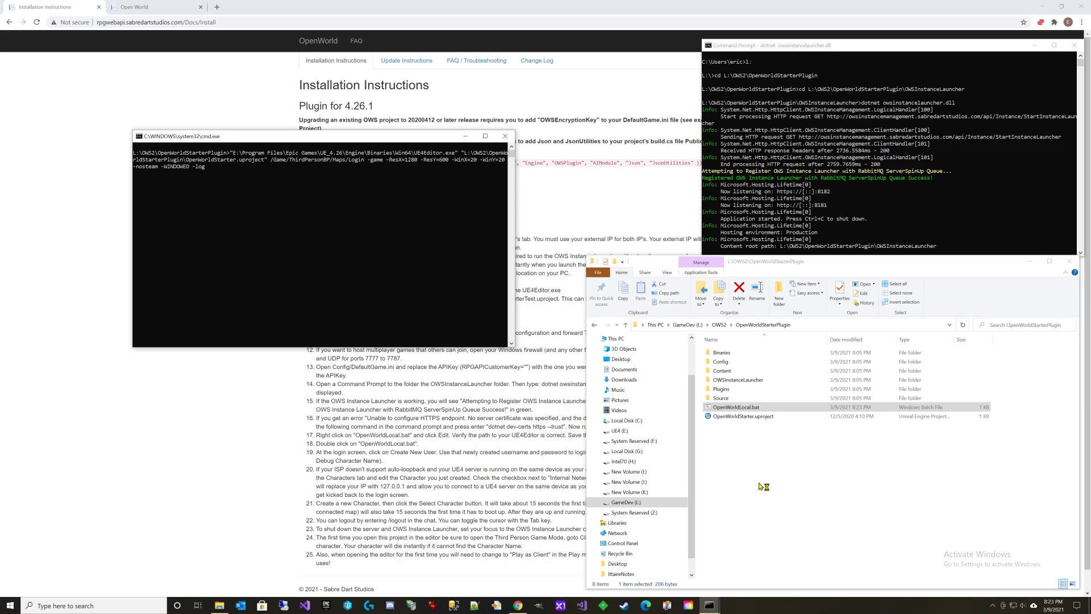
mouse_move(760, 486)
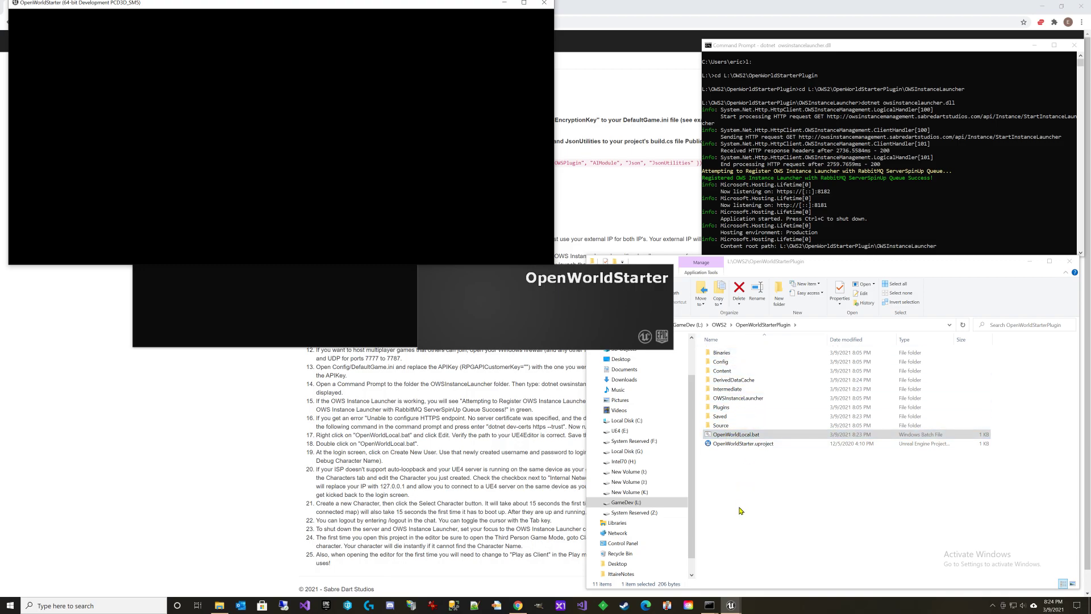
mouse_move(705, 545)
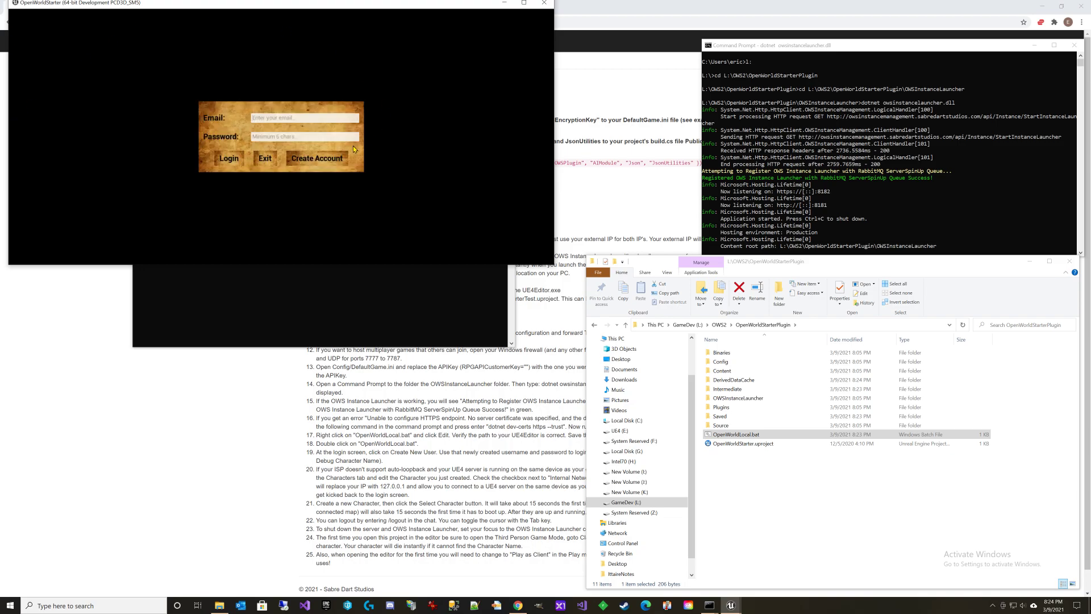
mouse_move(298, 151)
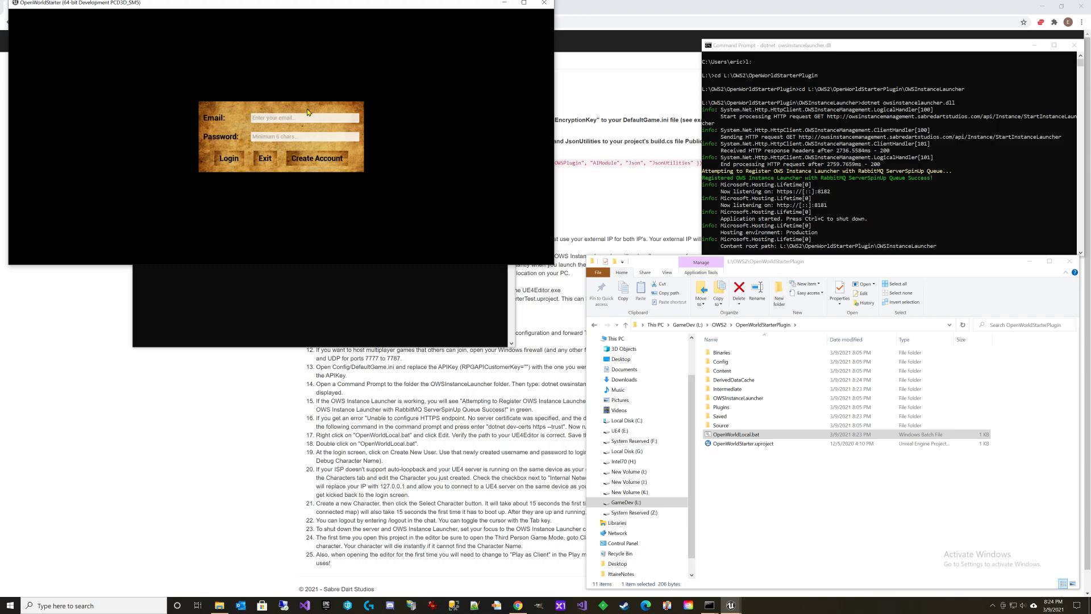
Step: Open the registration form and enter name Test InstanceLauncher with email test@localhost
left_click(315, 158)
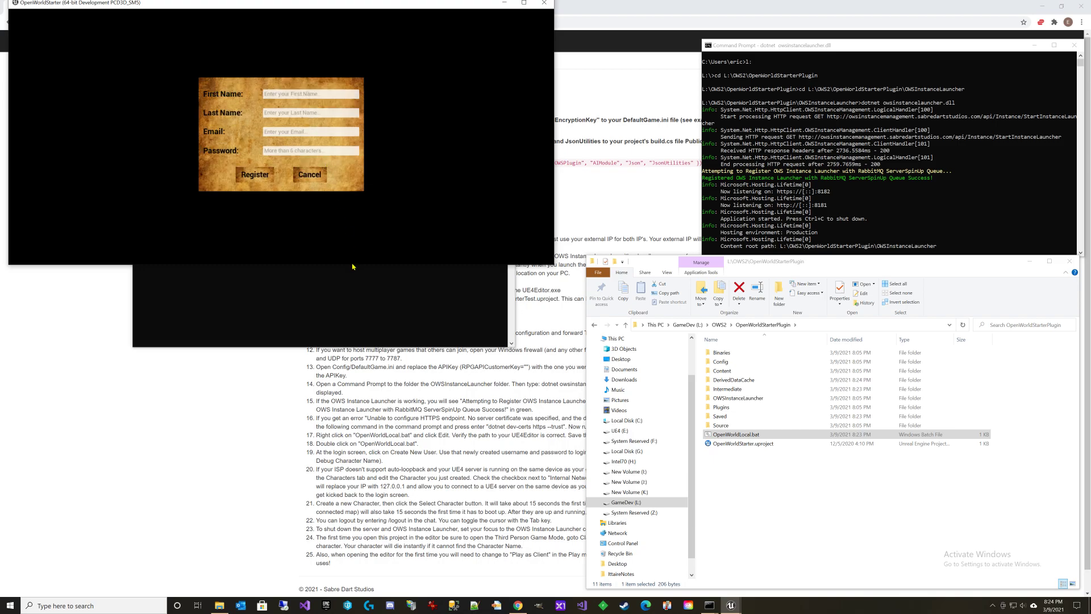
type("Test")
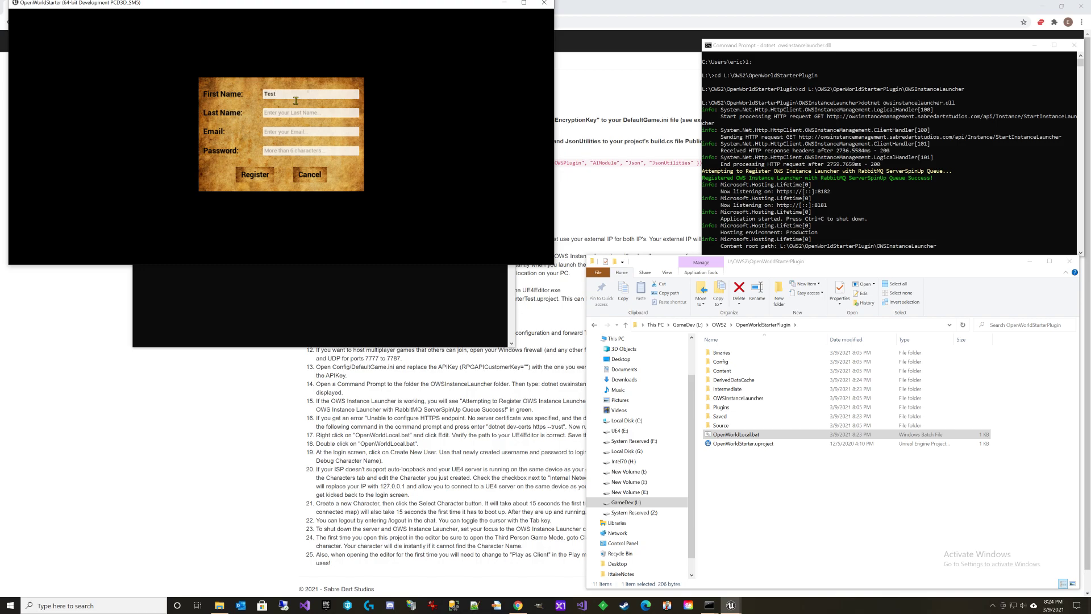
type("Instance")
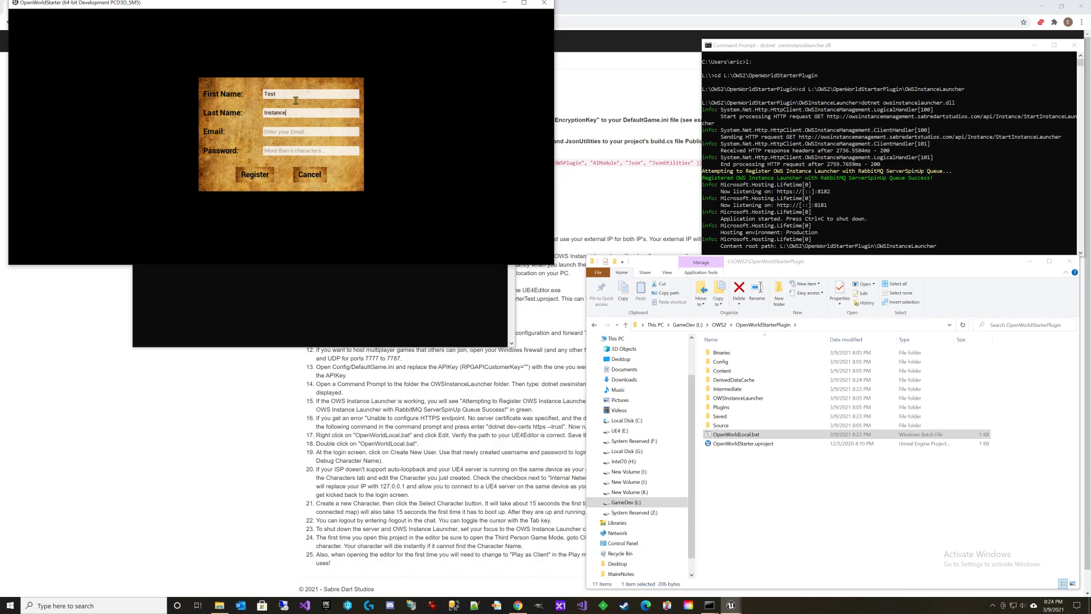
type("Launcher")
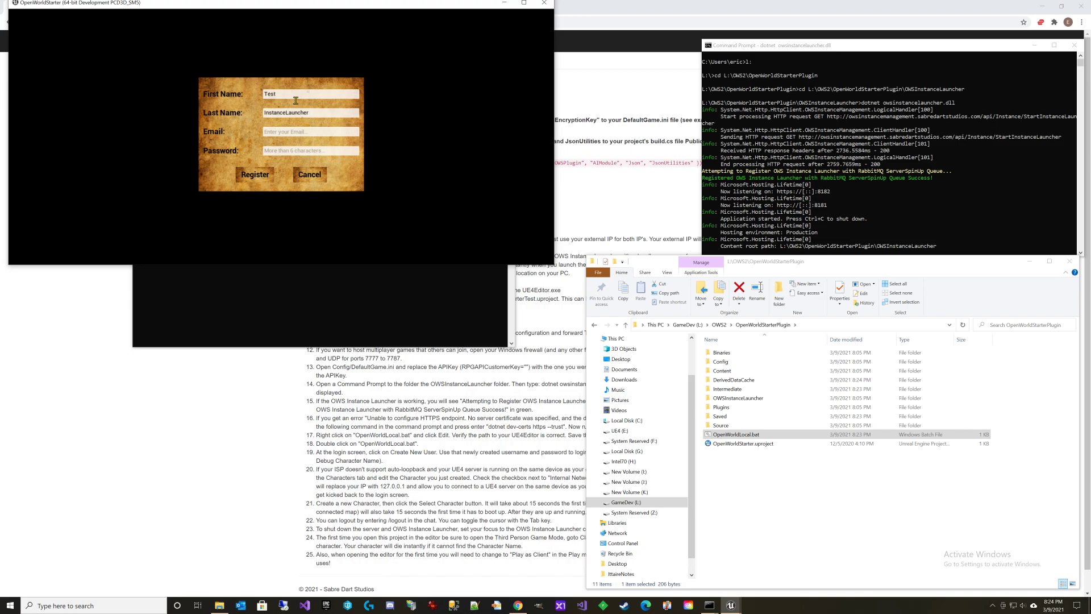
type("Test")
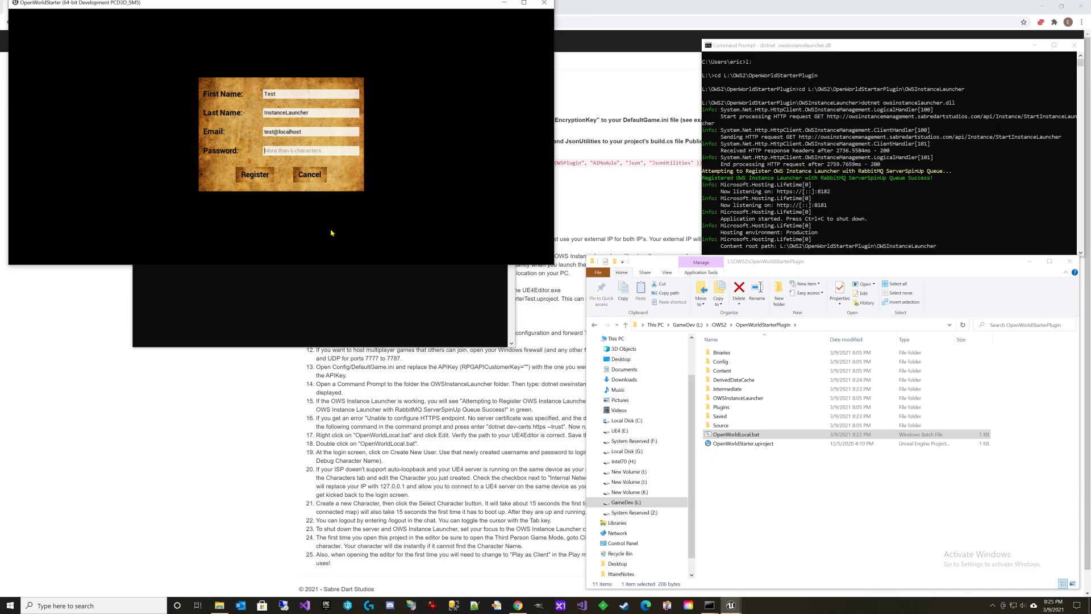
mouse_move(301, 206)
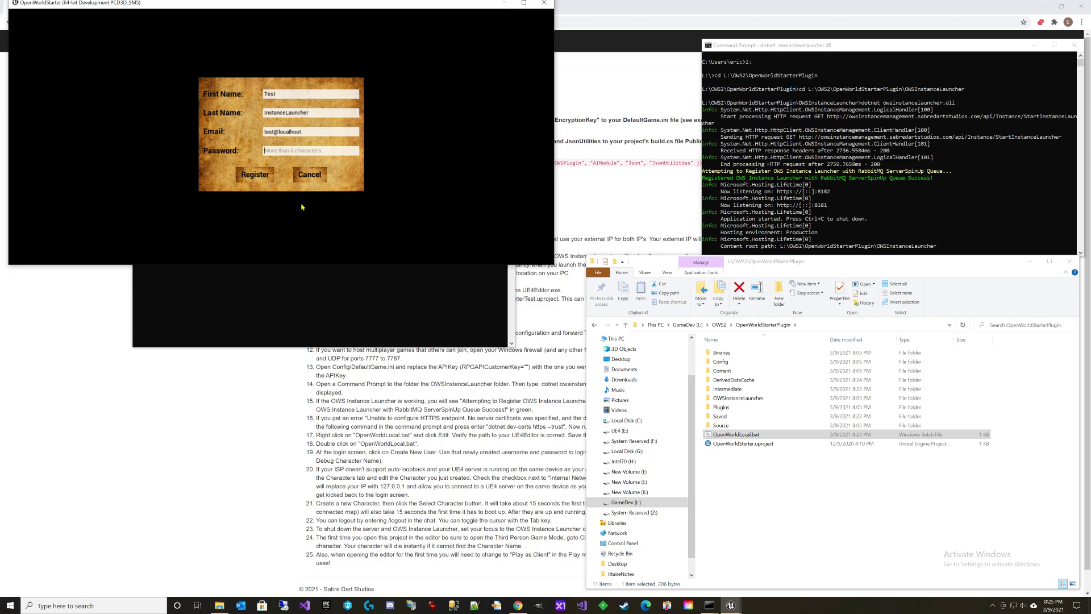
mouse_move(447, 72)
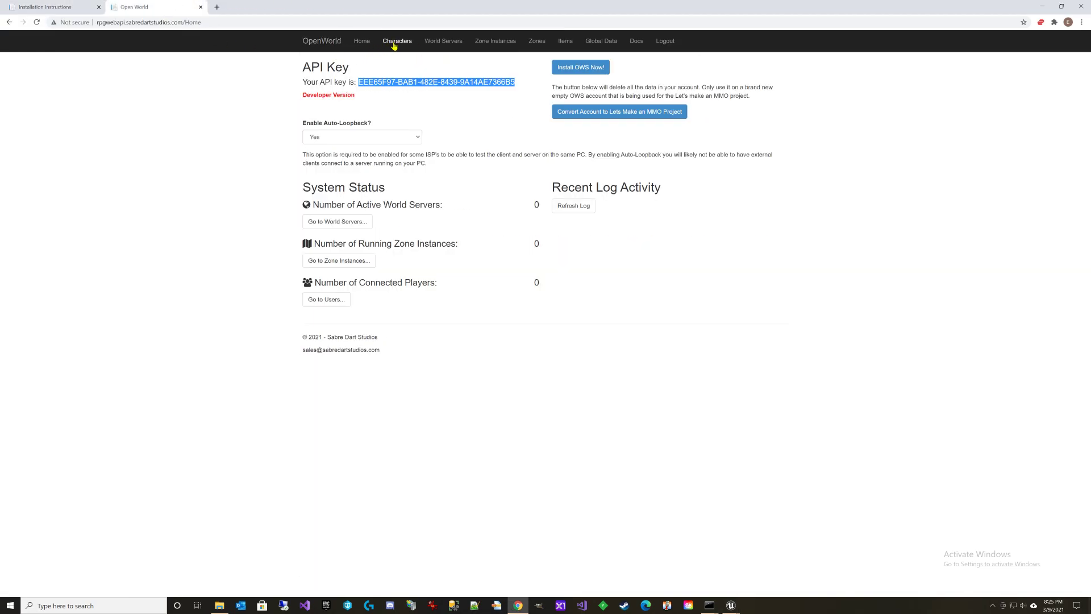
Step: Open TestForDemo's Edit Player Character page and scroll to its internal network test user setting
left_click(397, 40)
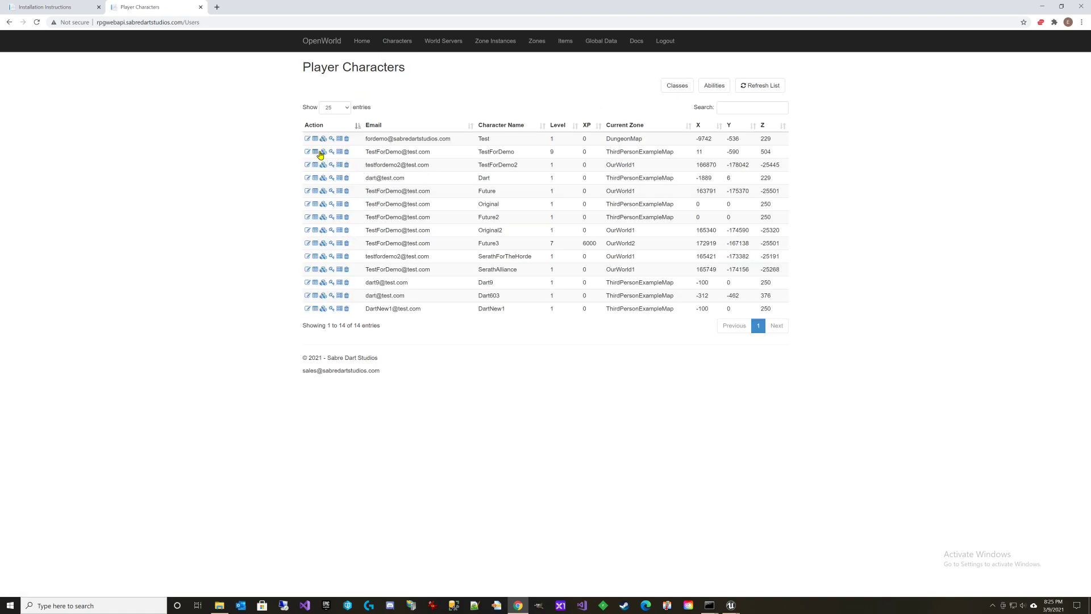
left_click(307, 151)
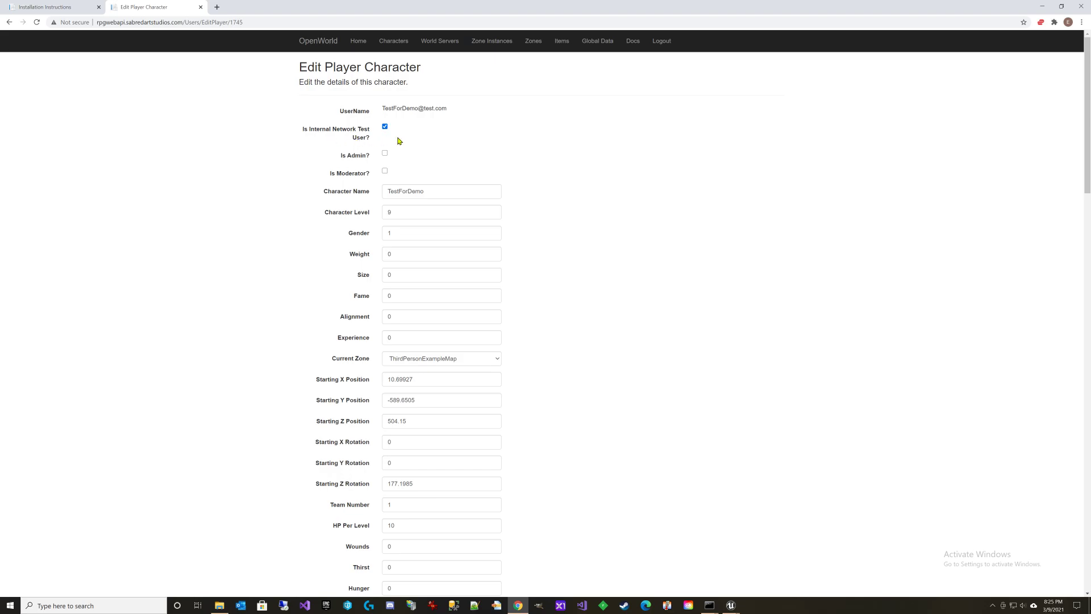
scroll("down", 3)
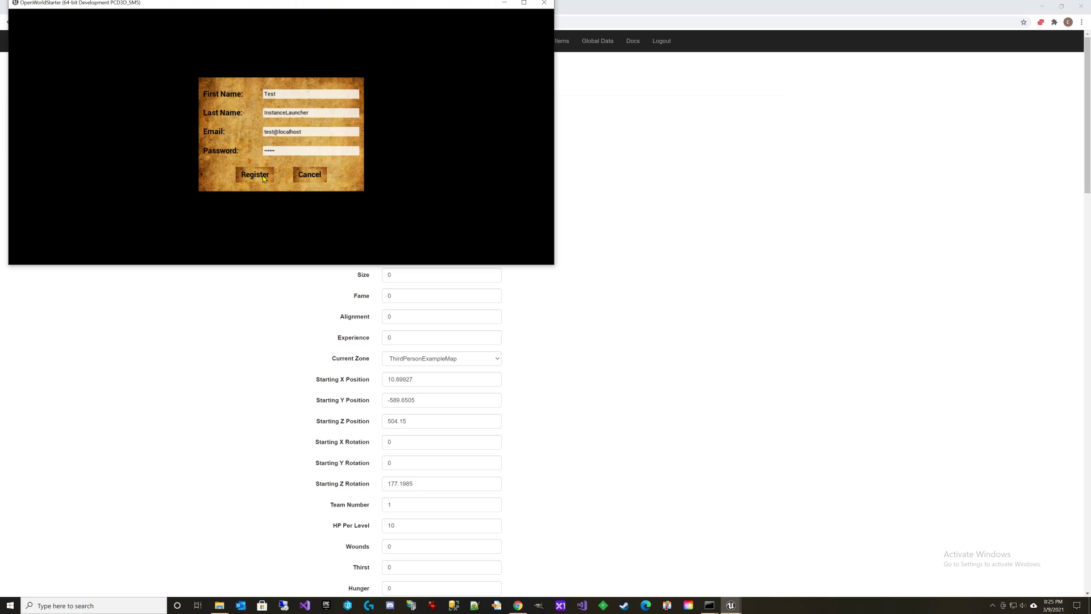
Step: Register the account and log in as test@localhost with the password
left_click(254, 174)
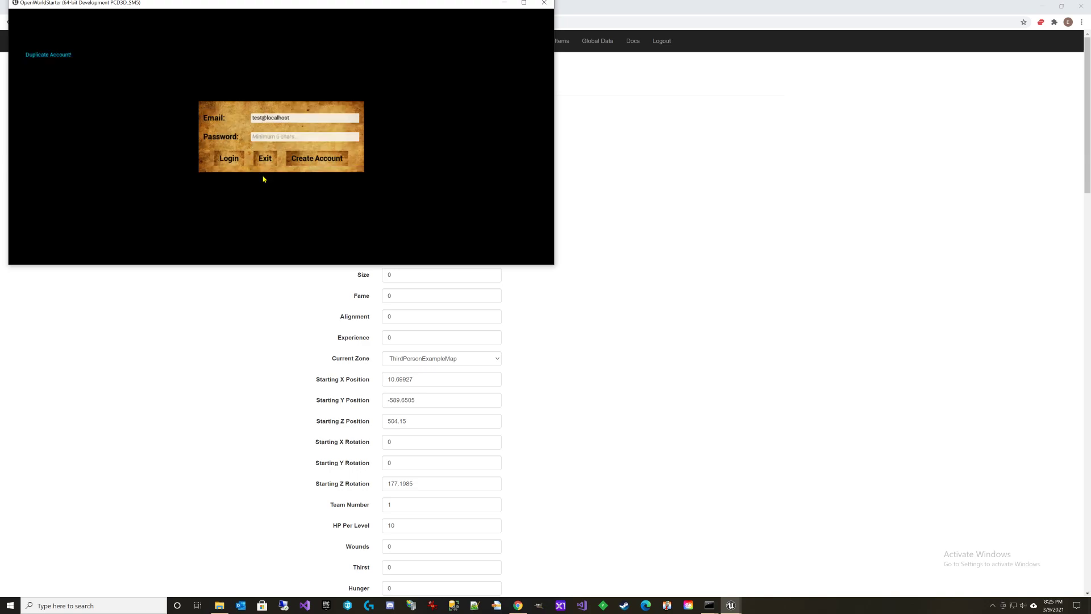
left_click(304, 136)
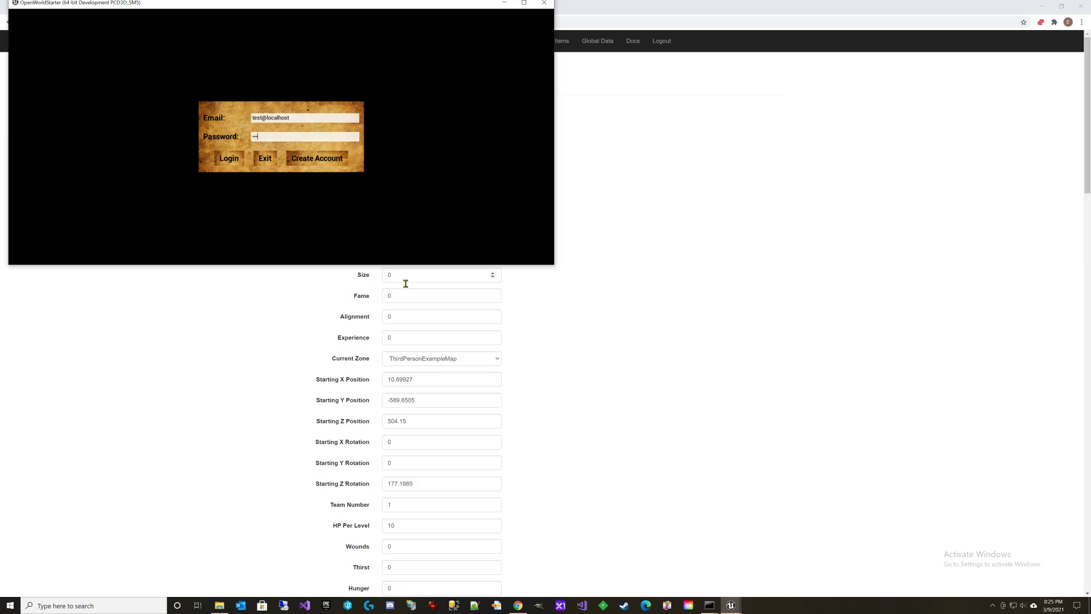
left_click(228, 158)
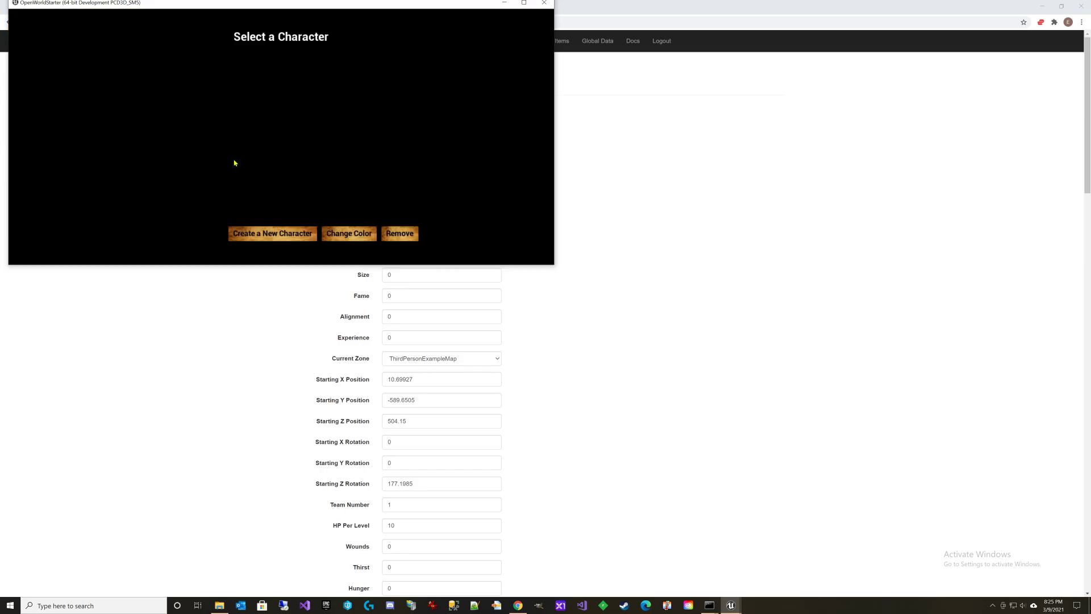
Step: Create a character named InstanceLauncher and bring up the launcher's console output
left_click(272, 233)
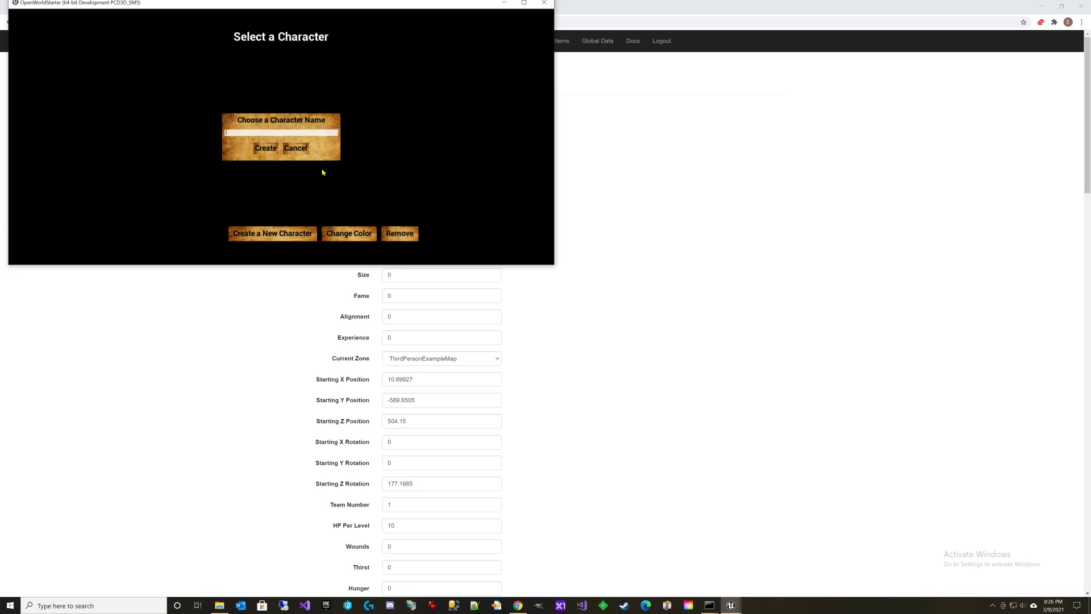
type("InstanceLauncher")
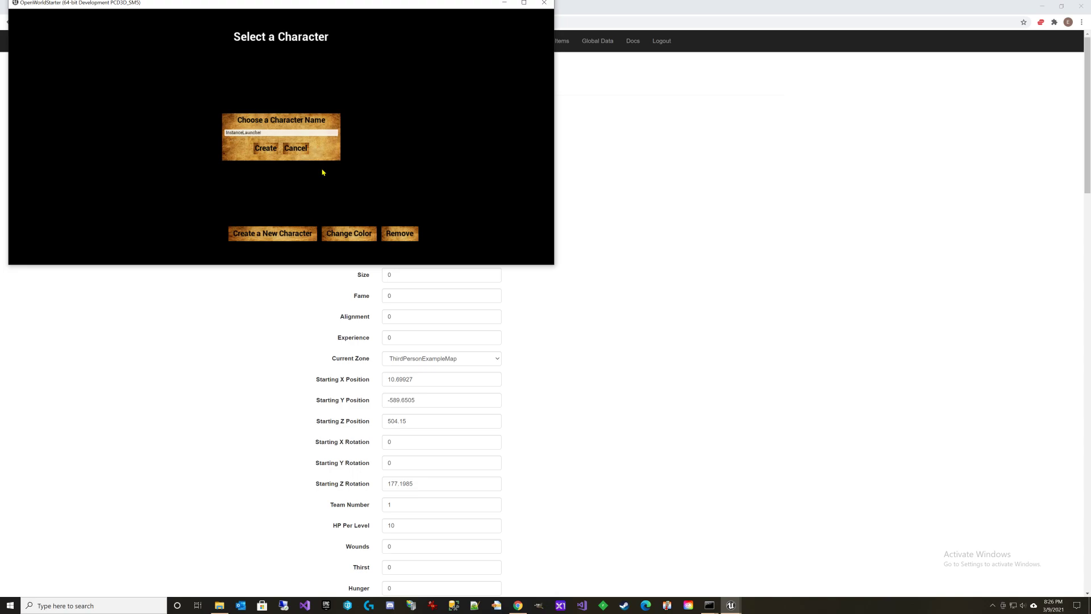
left_click(265, 148)
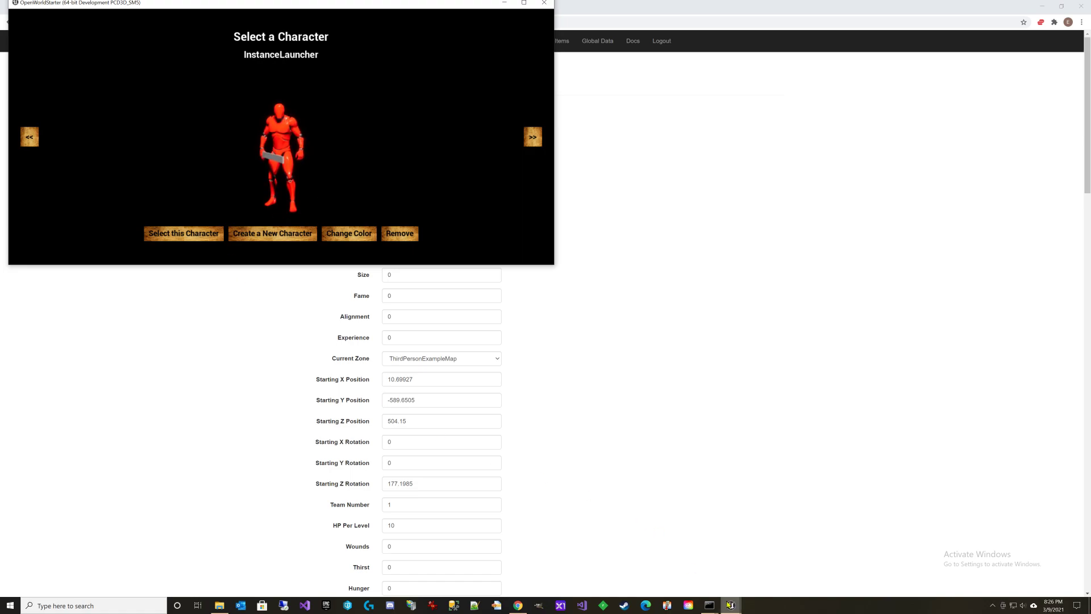
left_click(708, 605)
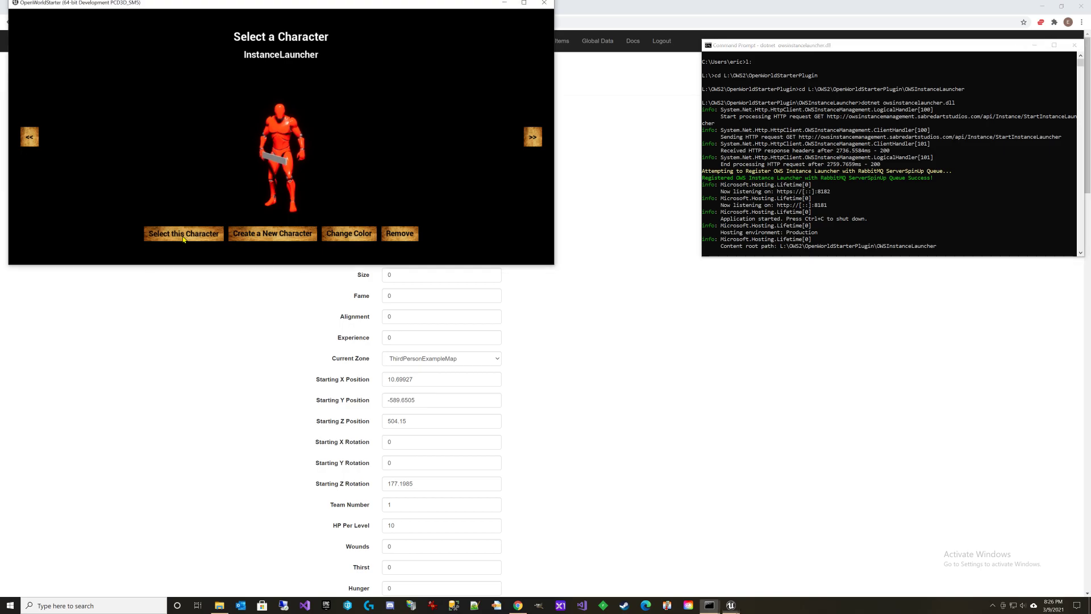
Step: Select the InstanceLauncher character so a ThirdPersonExampleMap server spins up on port 7778
left_click(183, 233)
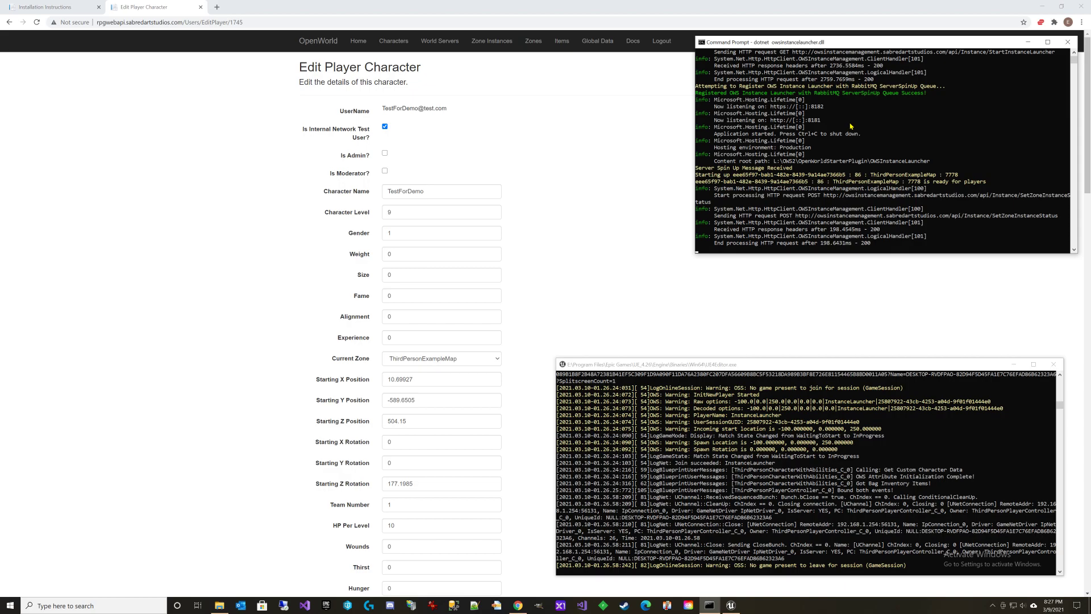
mouse_move(836, 182)
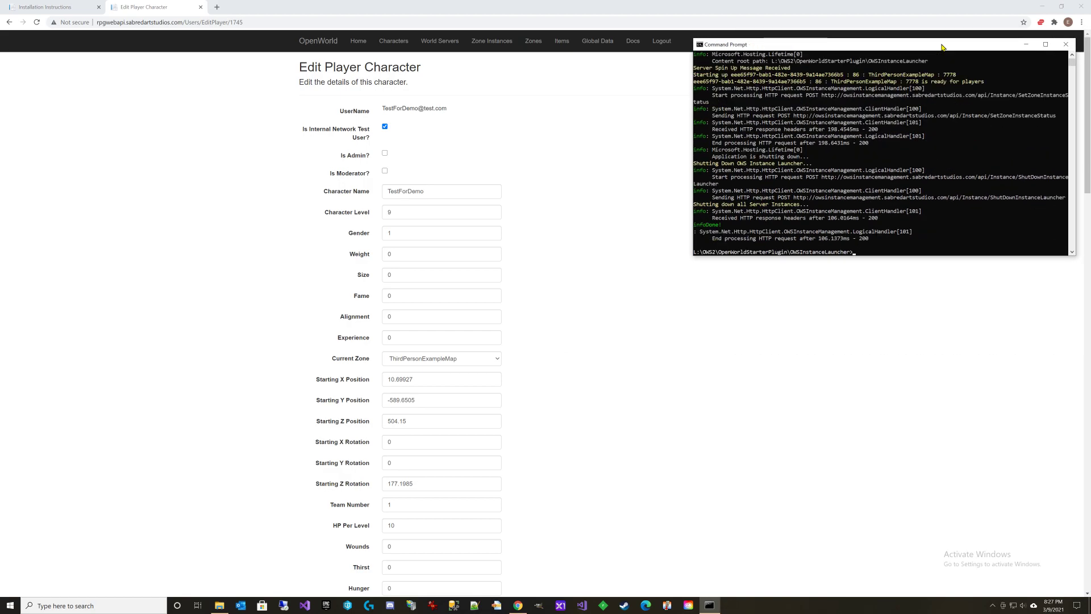
mouse_move(832, 245)
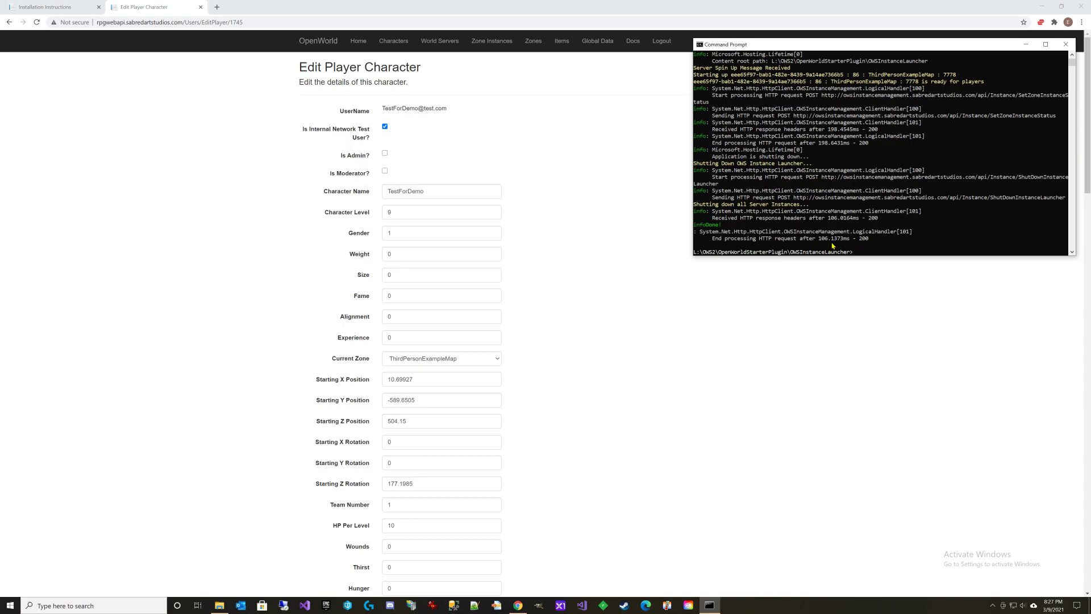
mouse_move(851, 250)
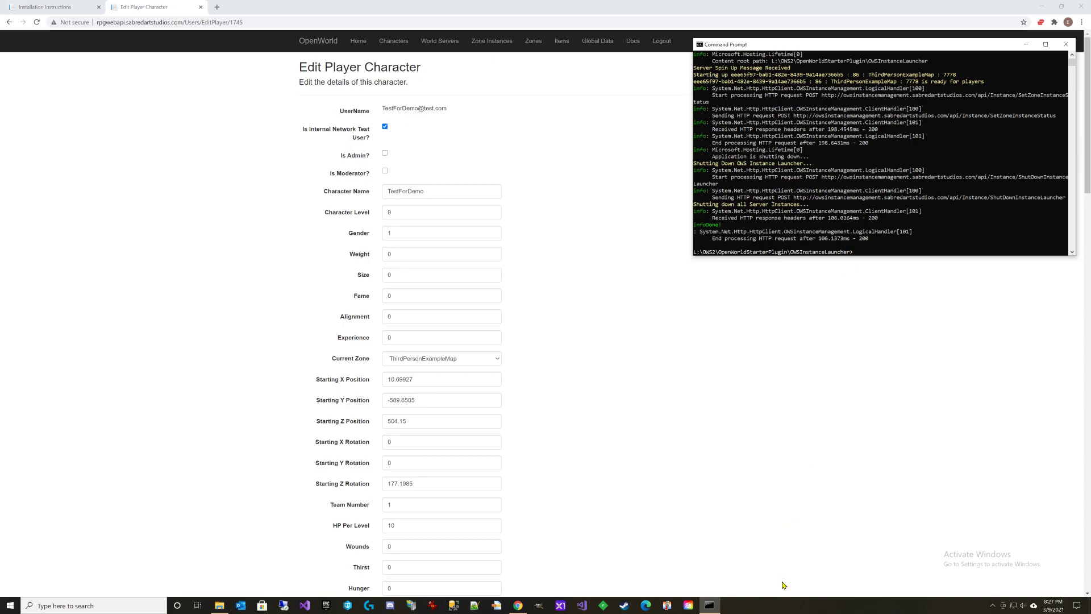
mouse_move(760, 486)
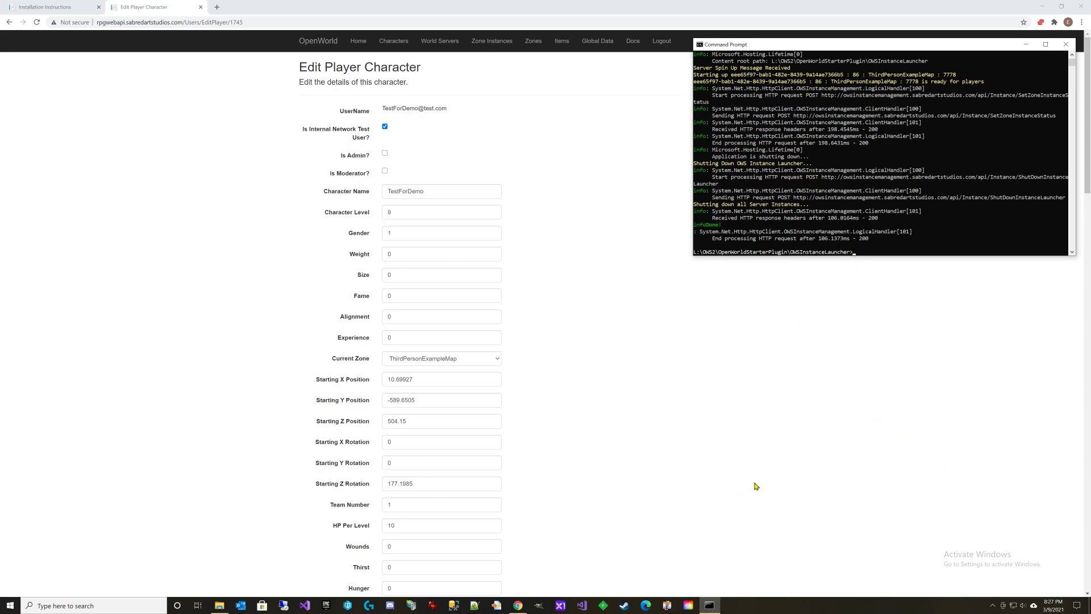
Step: Return to the OpenWorld Docs installation instructions after the launcher and its server instances shut down
left_click(52, 7)
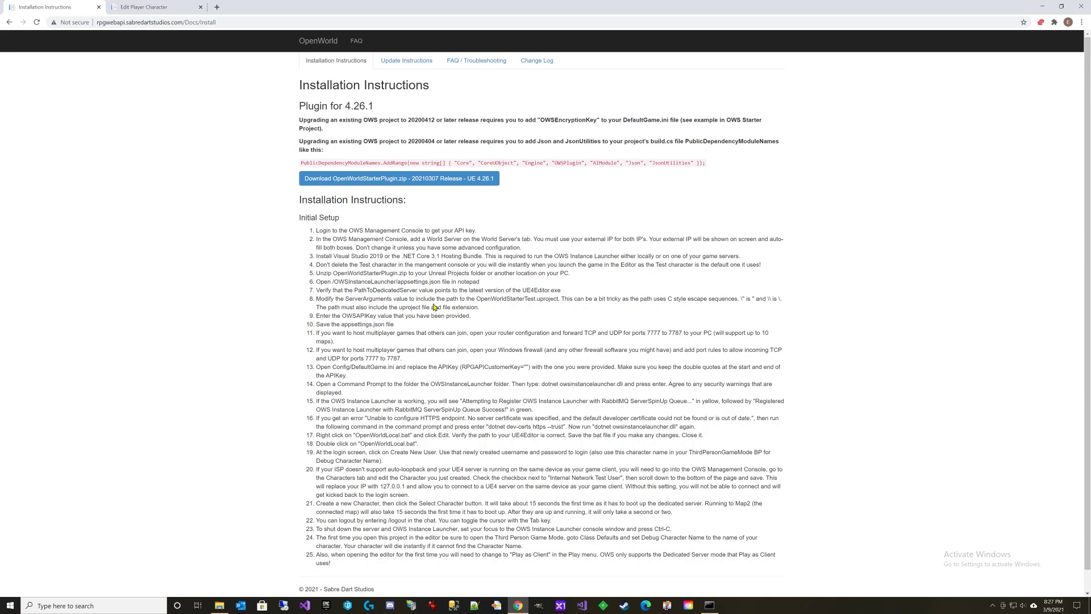
mouse_move(721, 293)
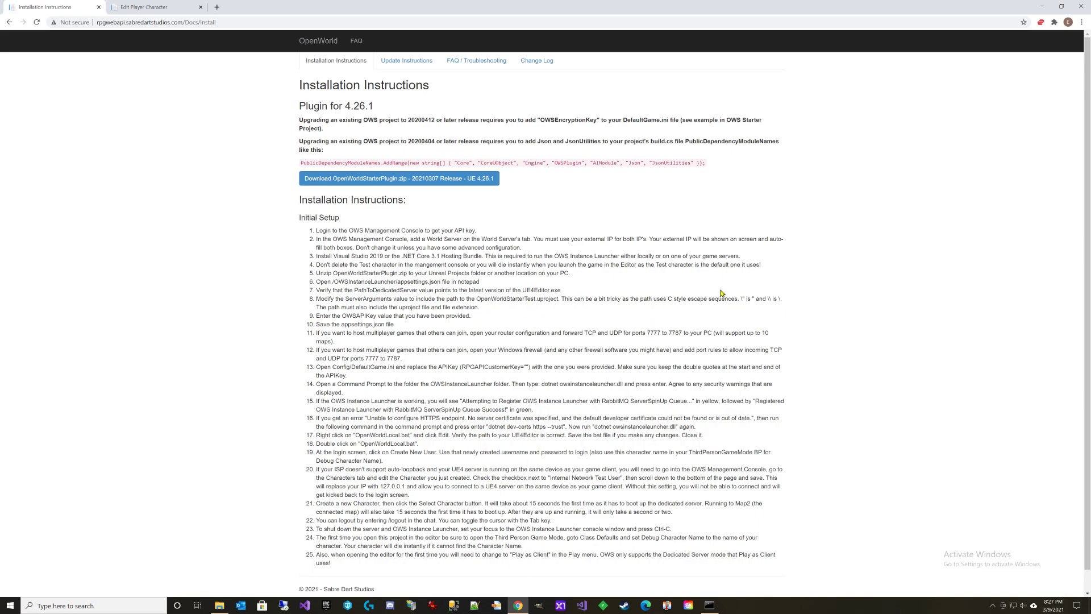
mouse_move(831, 312)
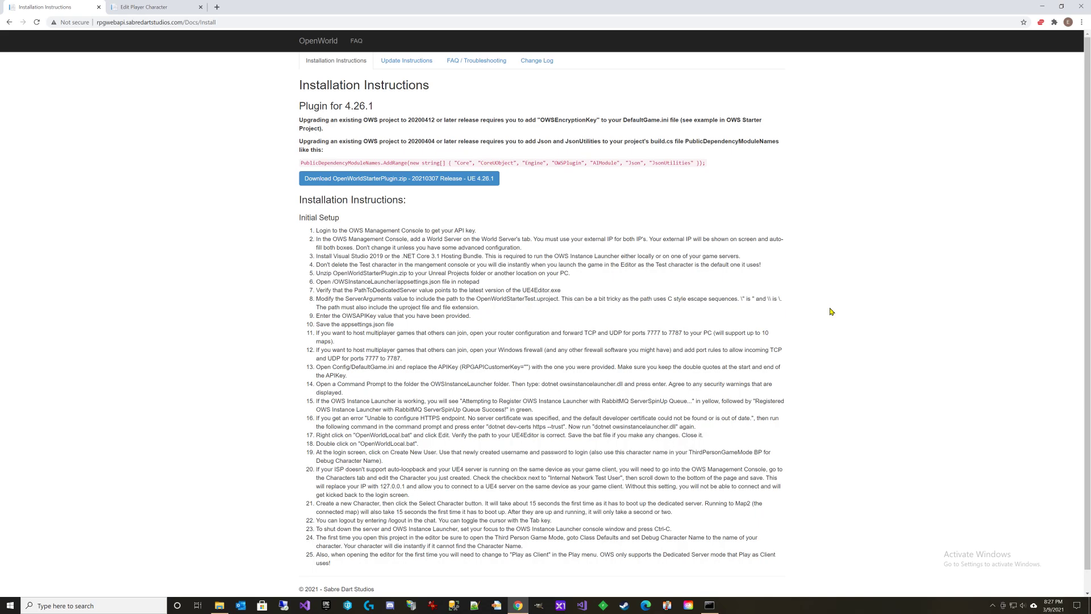